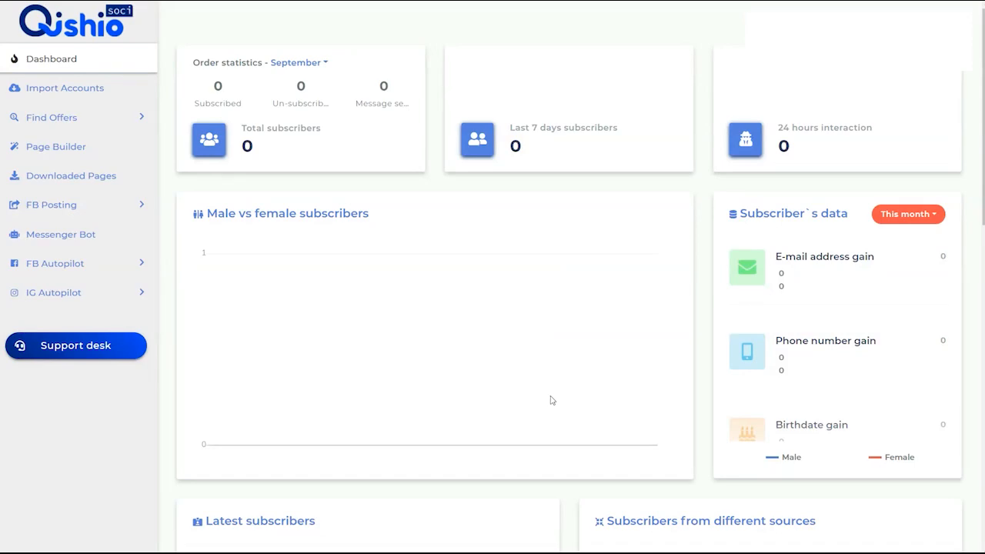
mouse_move(178, 291)
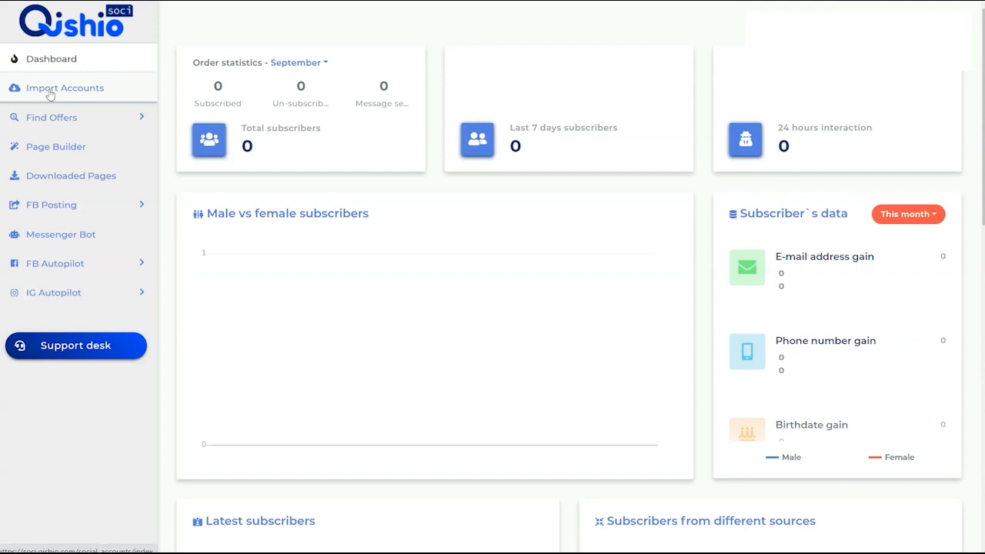
mouse_move(53, 117)
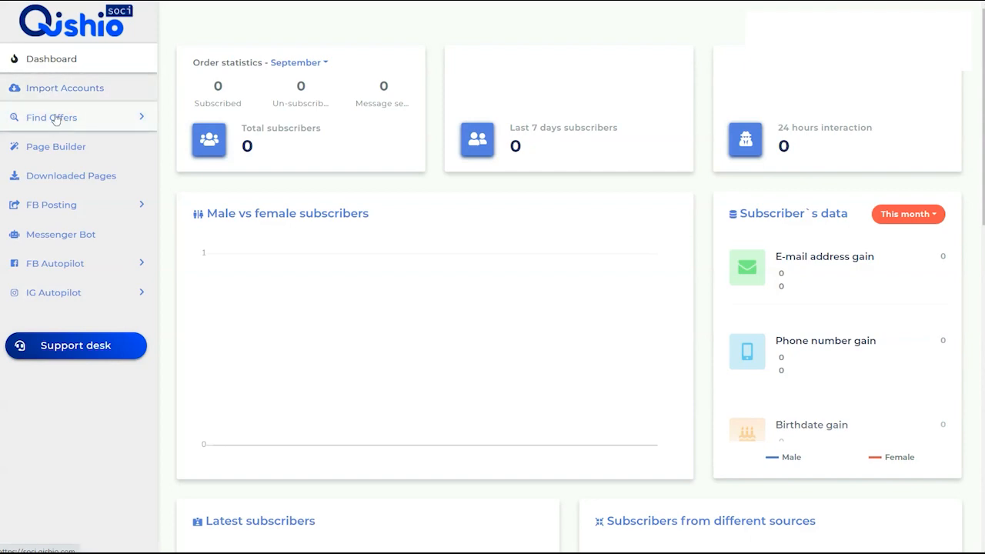
Expand Find Offers in the sidebar to reveal its JVzoo and WarriorPlus sources
left_click(50, 117)
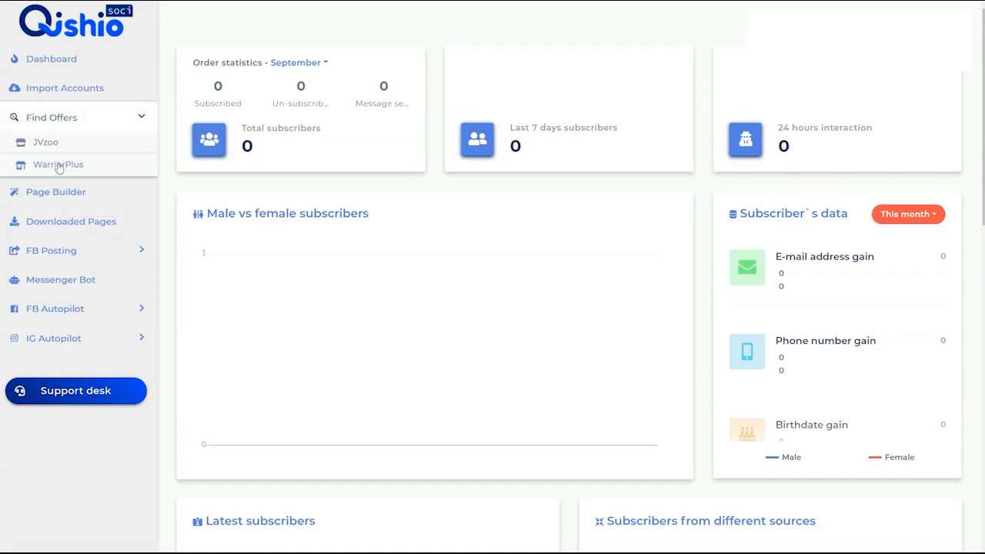
Open the WarriorPlus deals list and search 'life' to narrow it to two offers
left_click(56, 164)
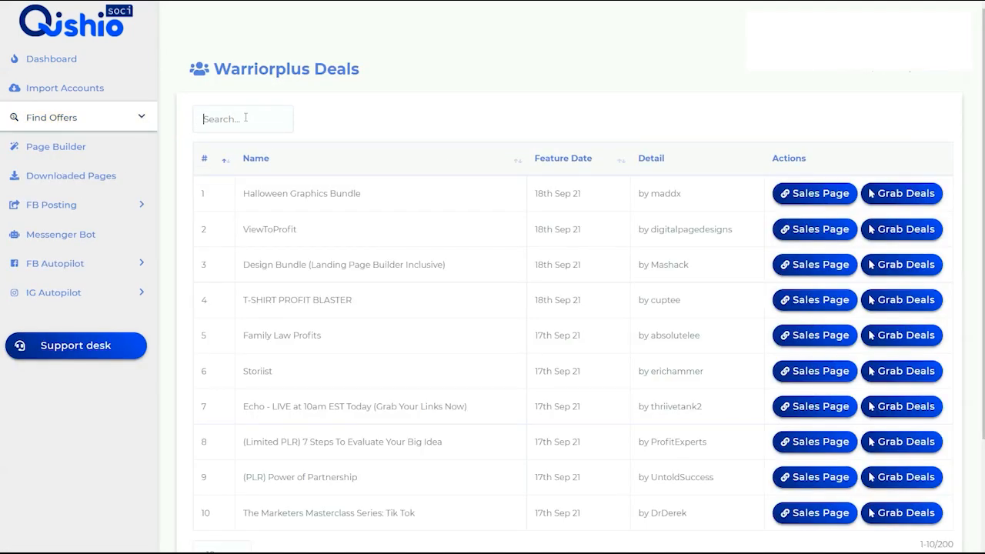
type("lif")
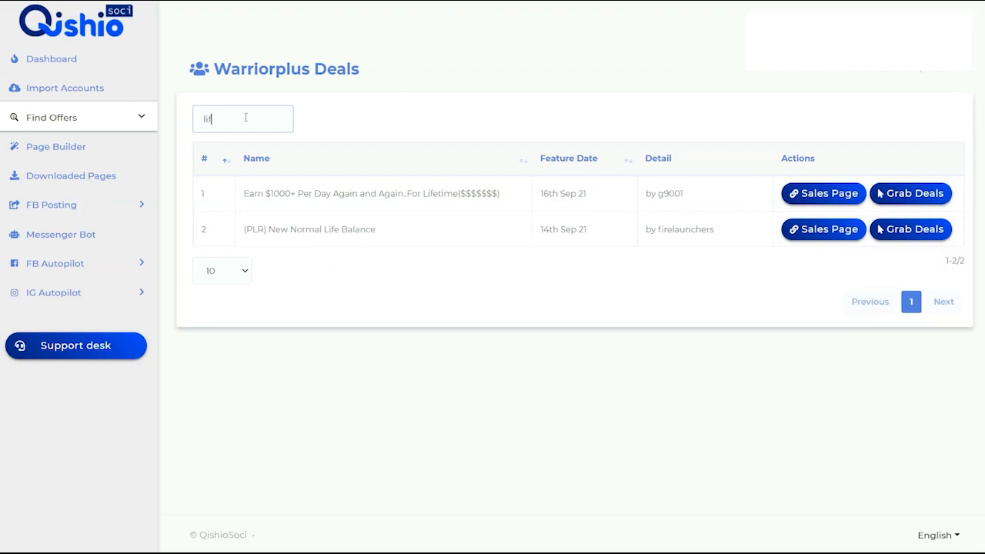
type("life")
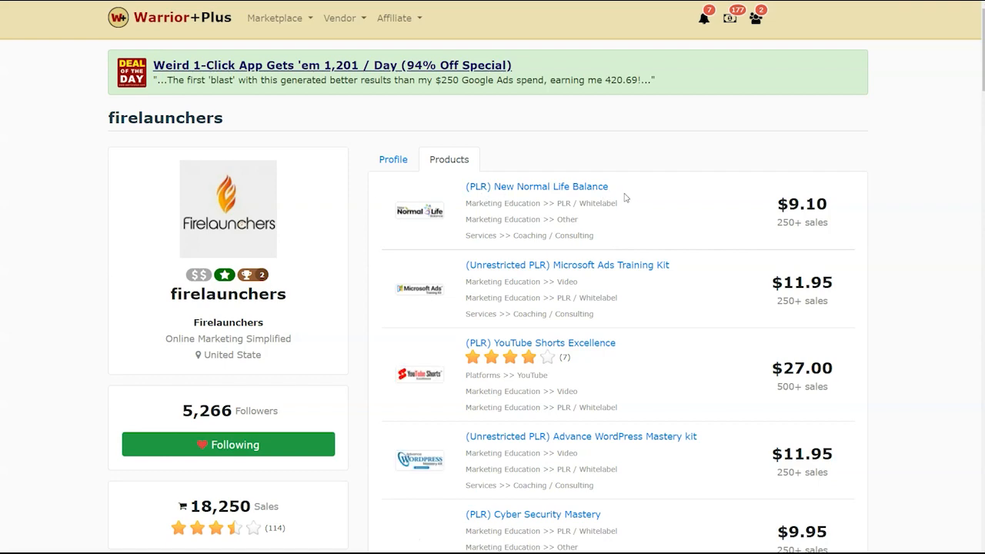
Search Warrior+Plus affiliate offers for the copied title 'New Normal Life Balance'
double_click(479, 203)
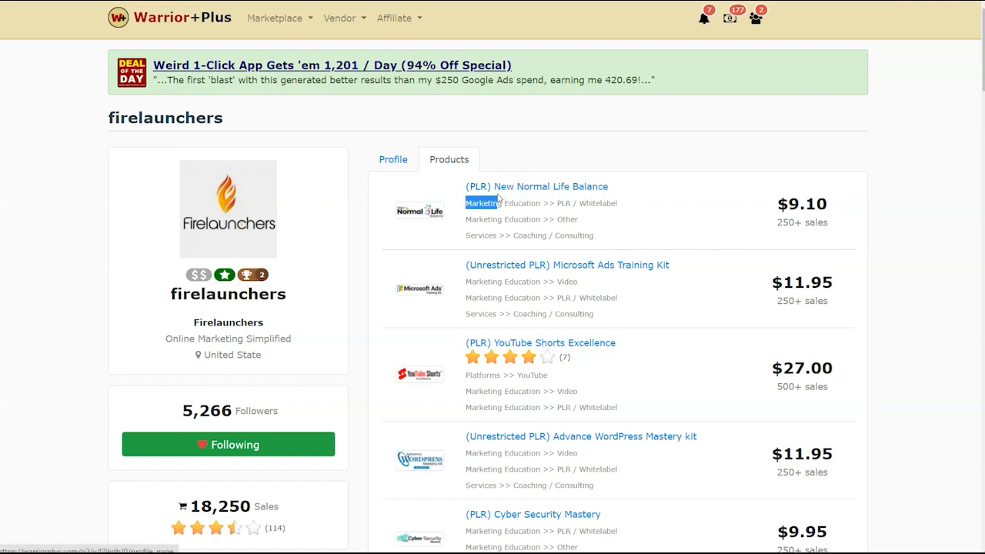
left_click(395, 17)
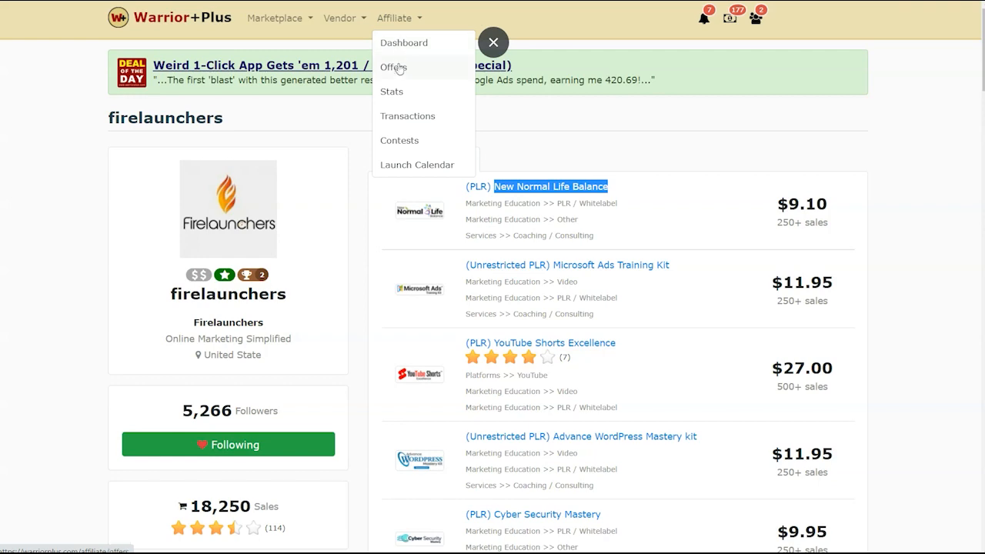
left_click(395, 67)
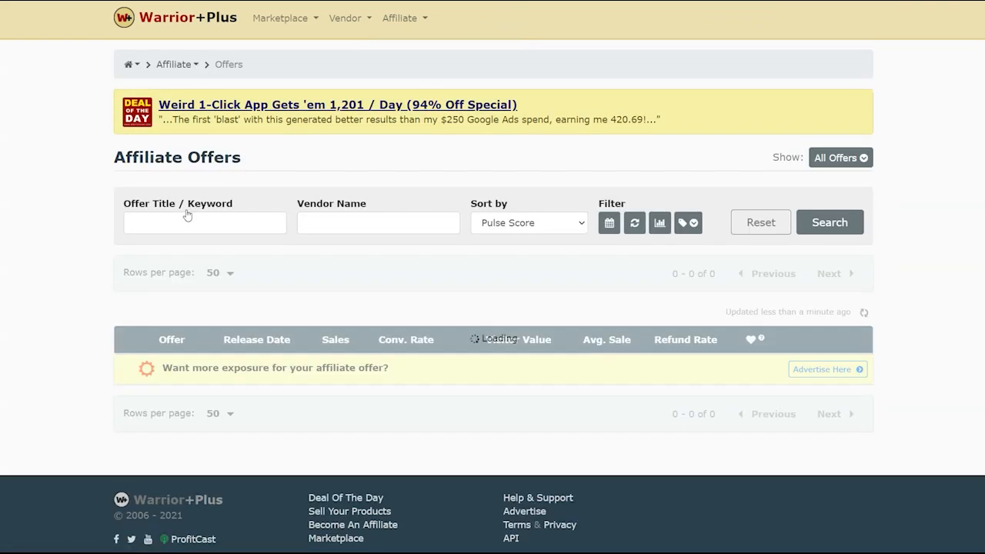
type("New Normal Life Balance")
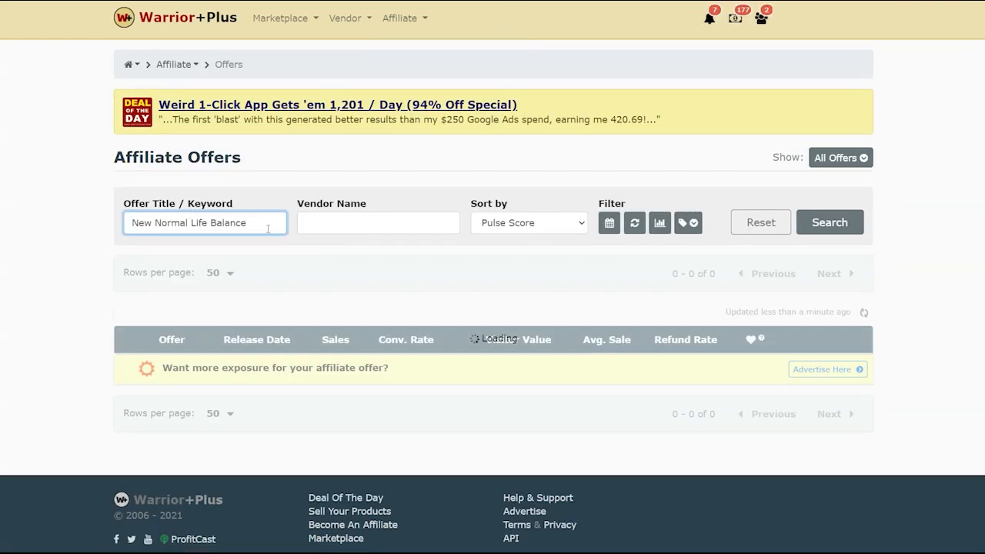
left_click(830, 221)
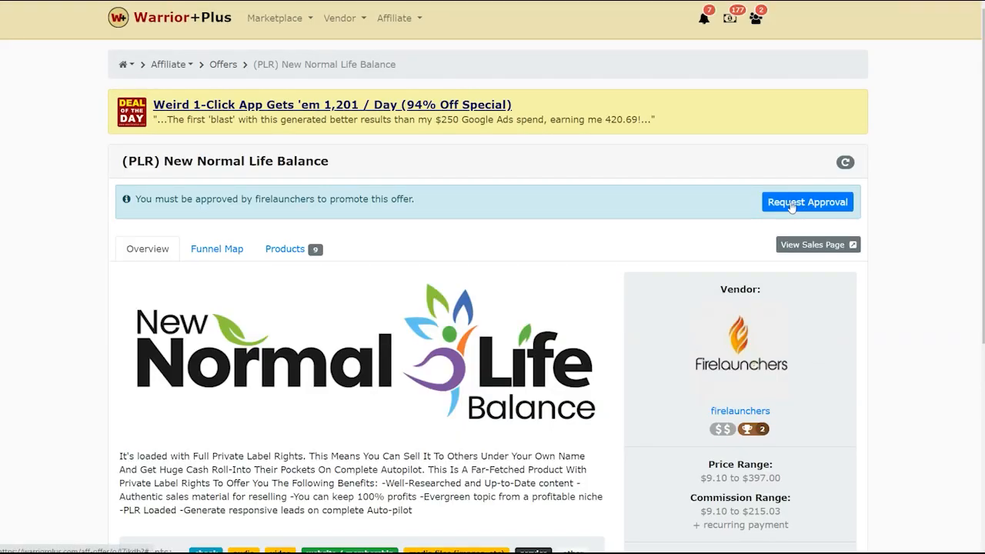
Submit a promotion request for (PLR) New Normal Life Balance and close the dialog
left_click(807, 202)
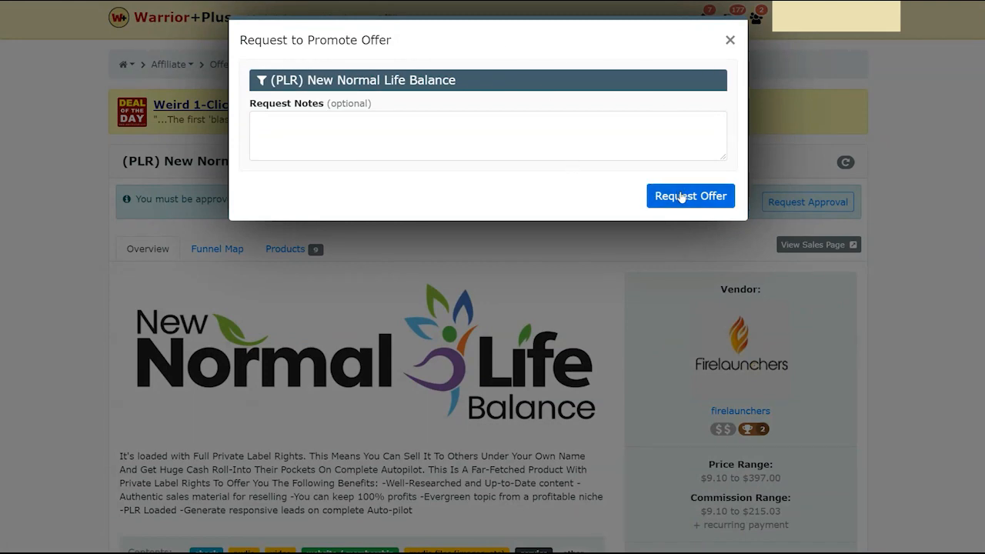
left_click(690, 196)
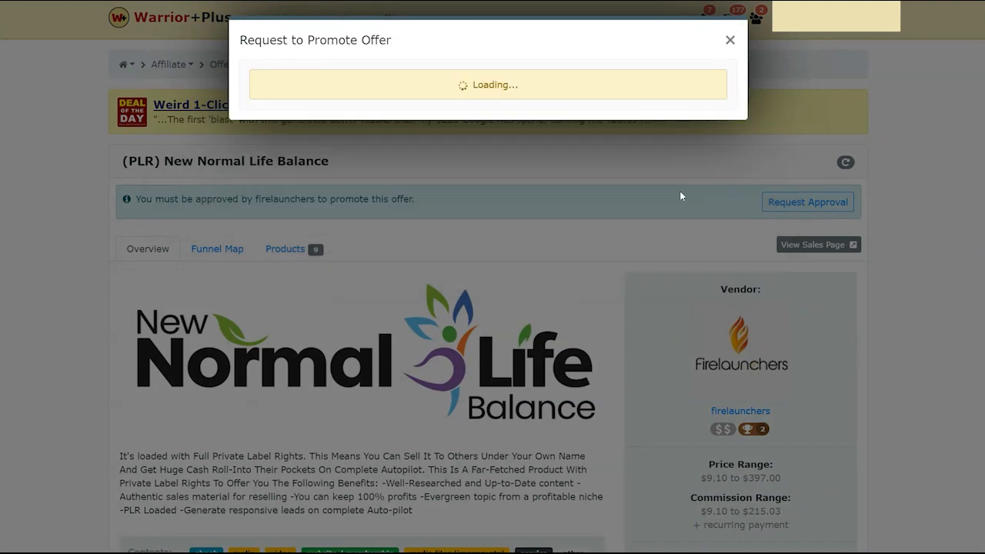
left_click(725, 38)
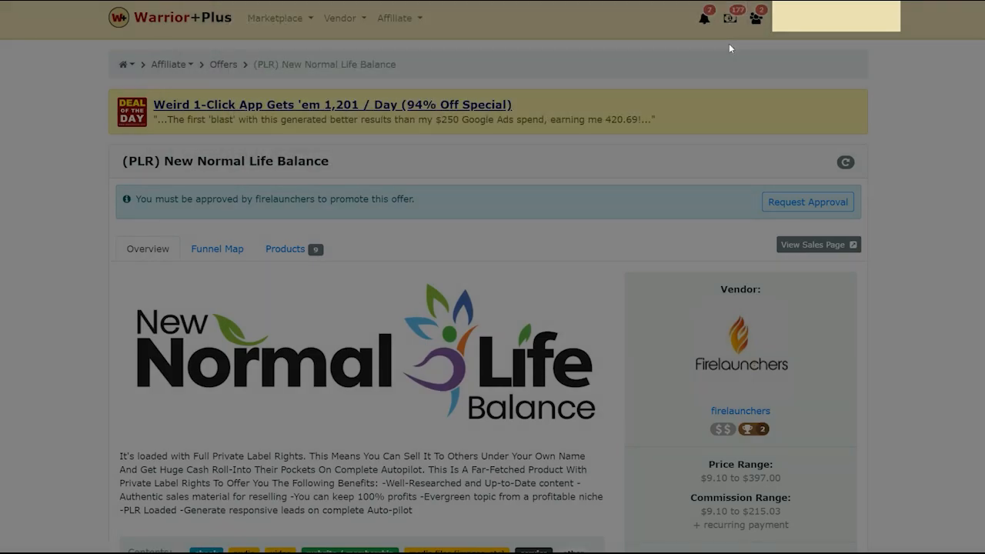
left_click(807, 202)
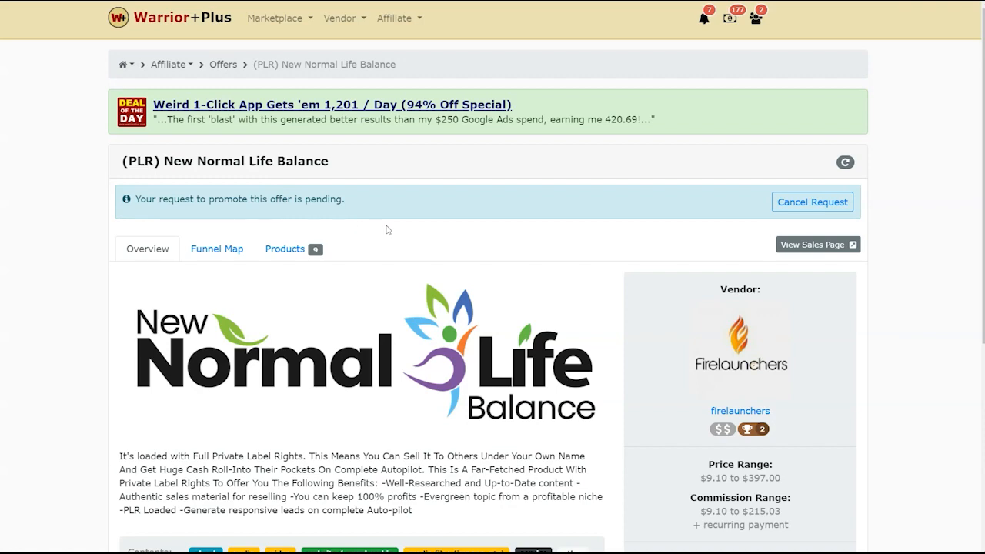
mouse_move(437, 247)
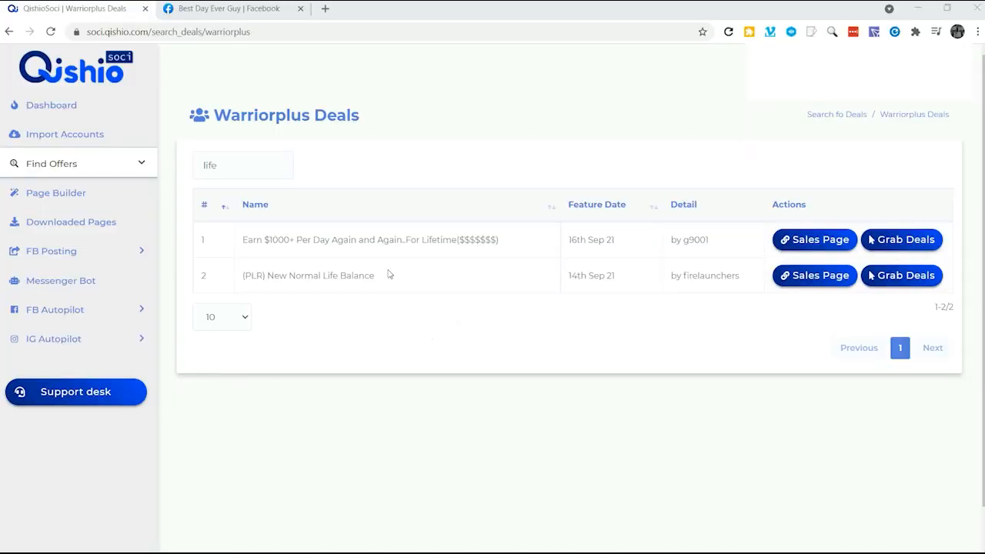
mouse_move(64, 193)
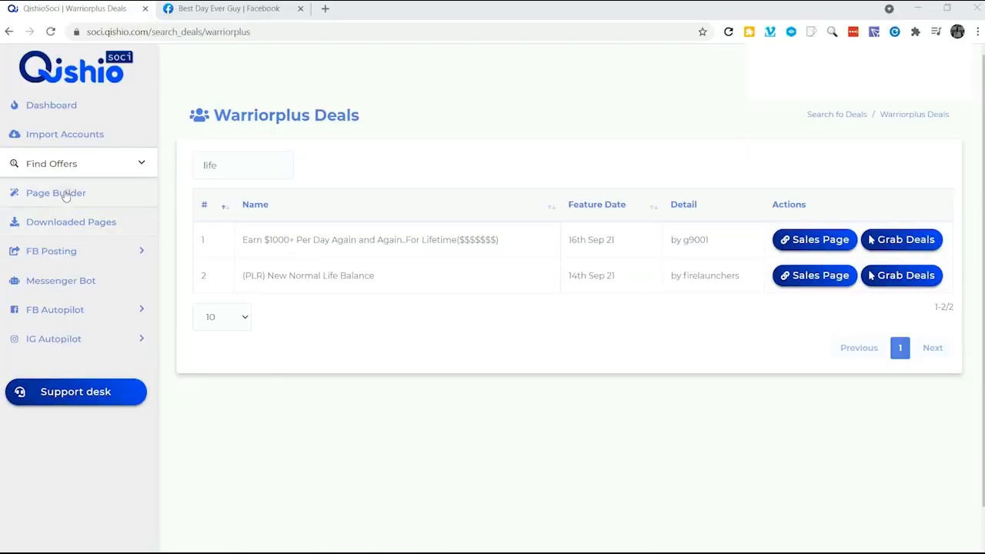
Open Page Builder and scroll the templates grid down to the Aurora Template
left_click(55, 192)
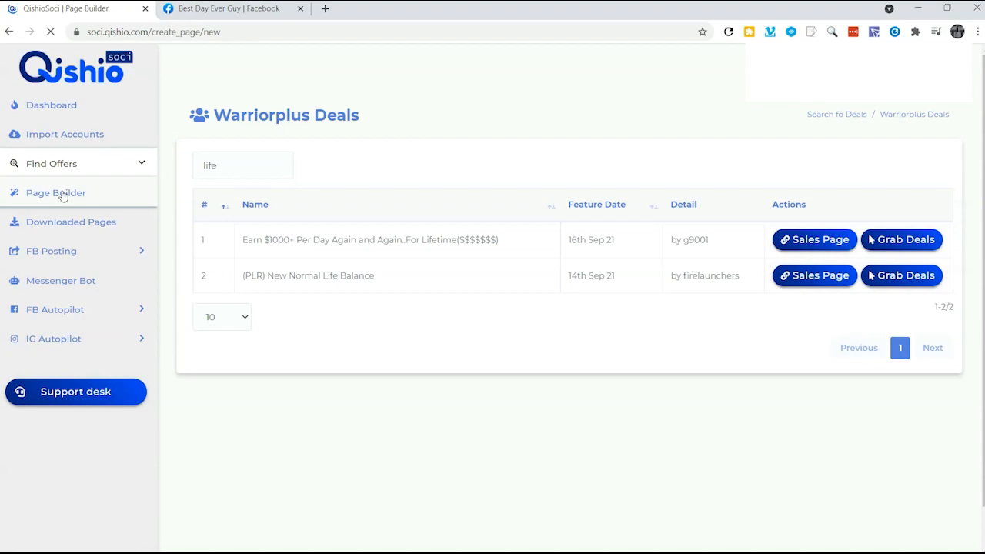
left_click(54, 192)
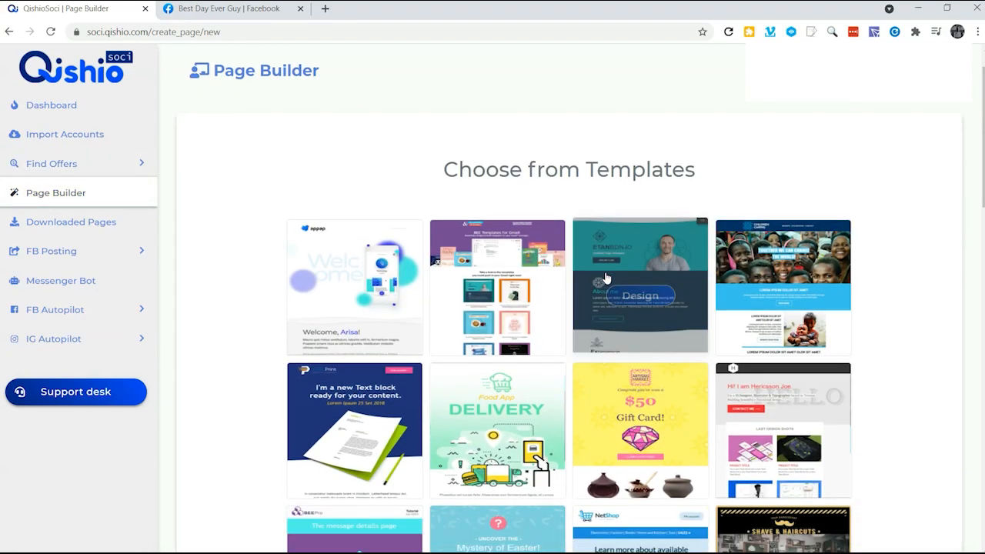
scroll("down", 3)
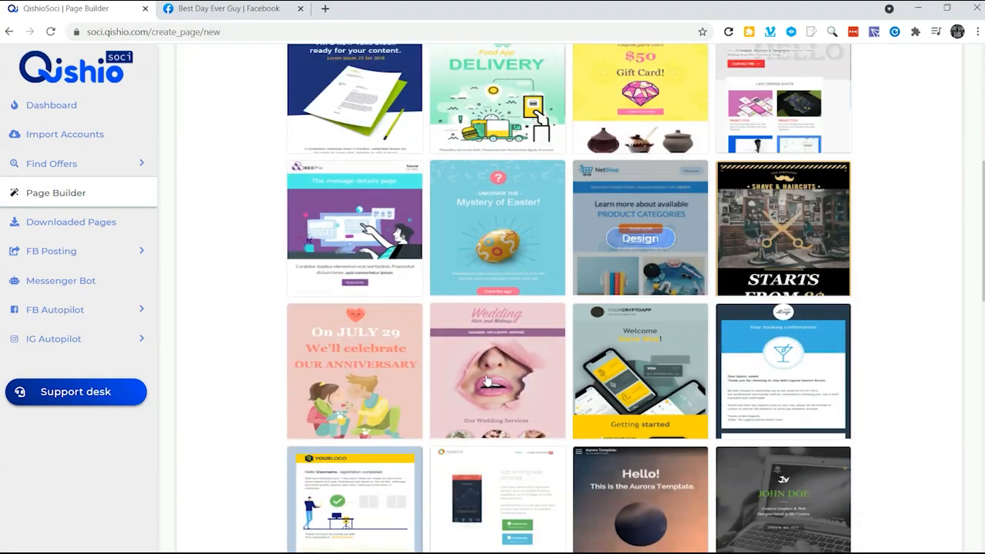
scroll("down", 3)
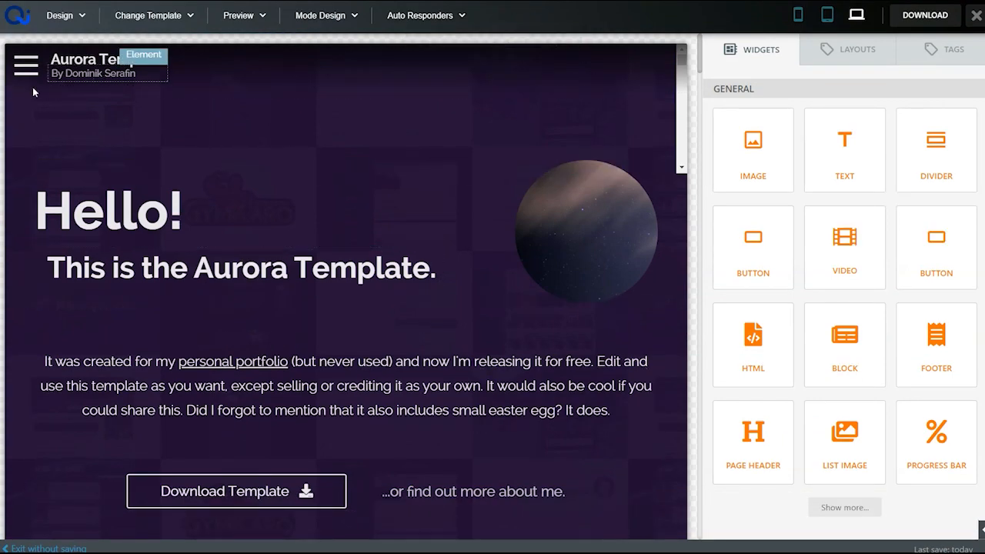
Replace the Aurora subheading under Hello! with 'Grab my Life Improvement PDF'
scroll("down", 3)
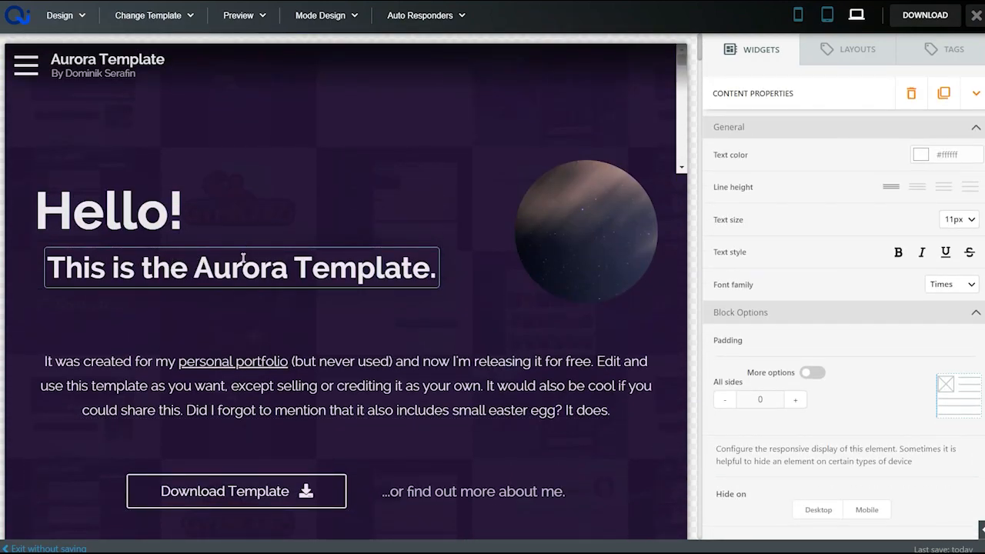
type("Grab my")
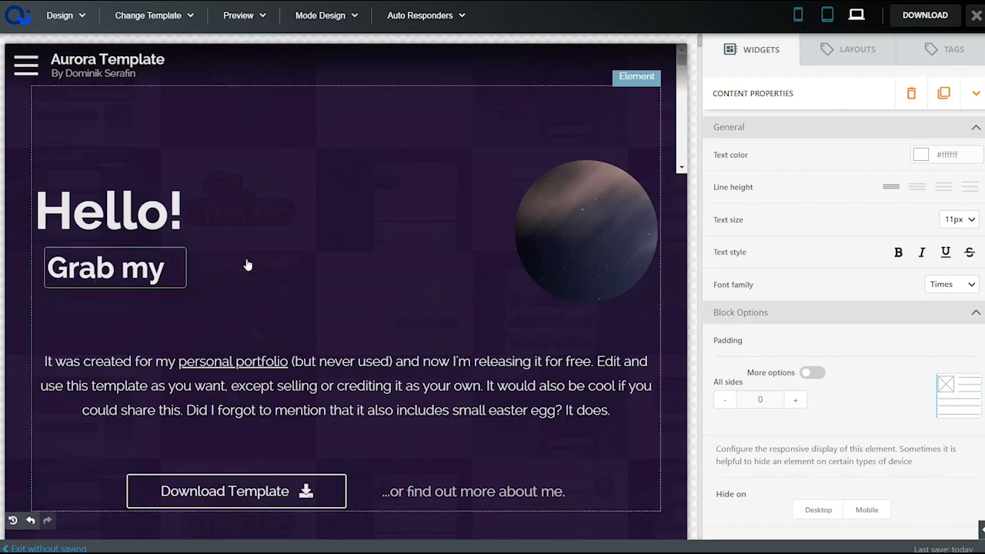
type("Life")
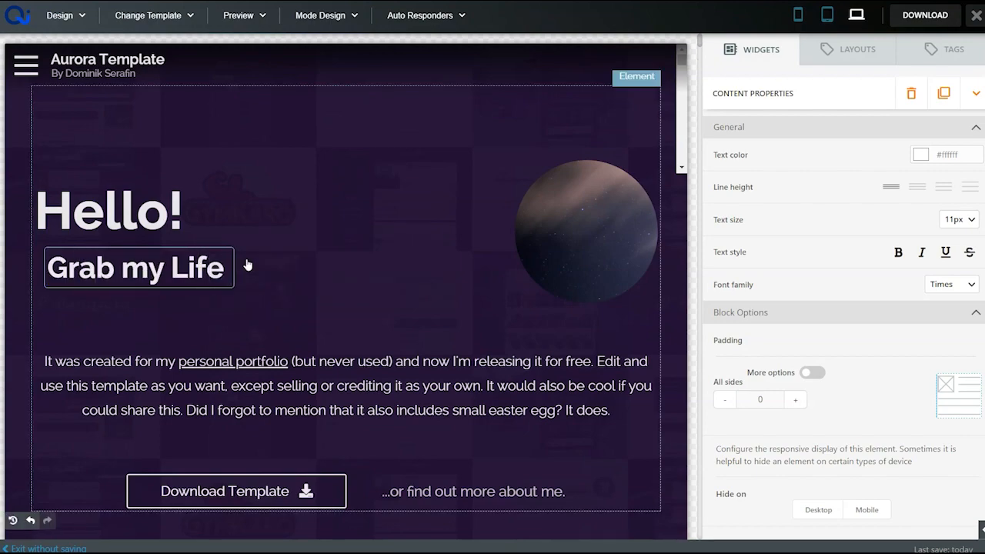
type("Impr")
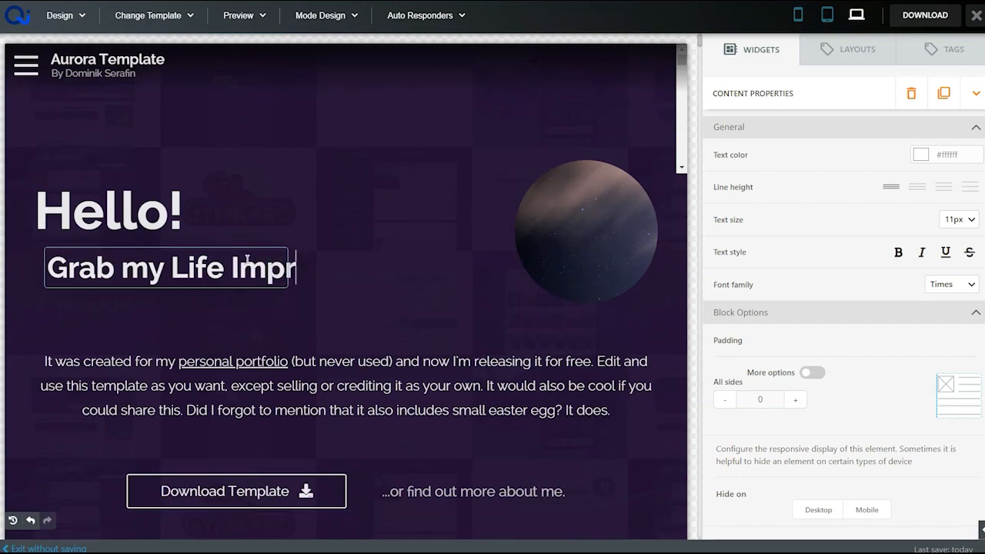
type("ovement")
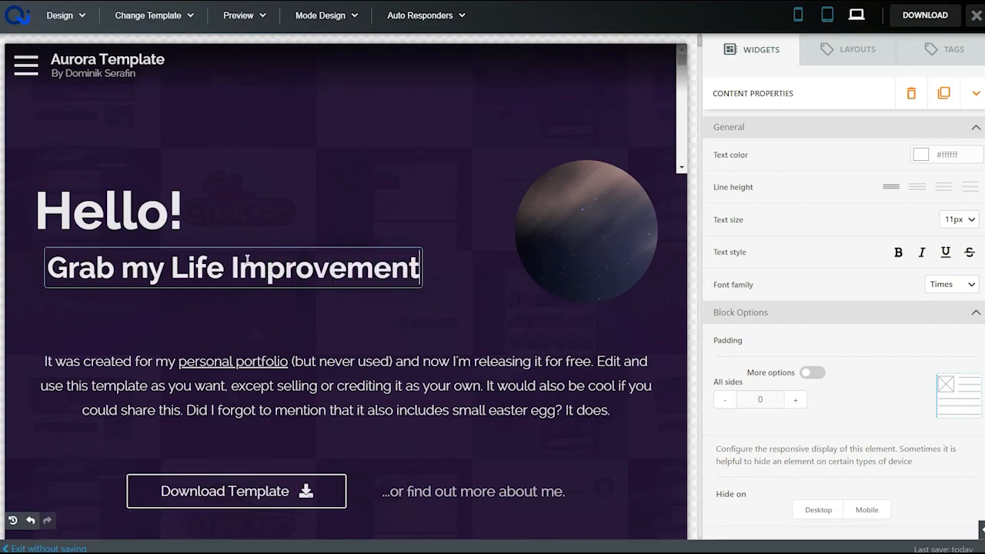
type("PDF")
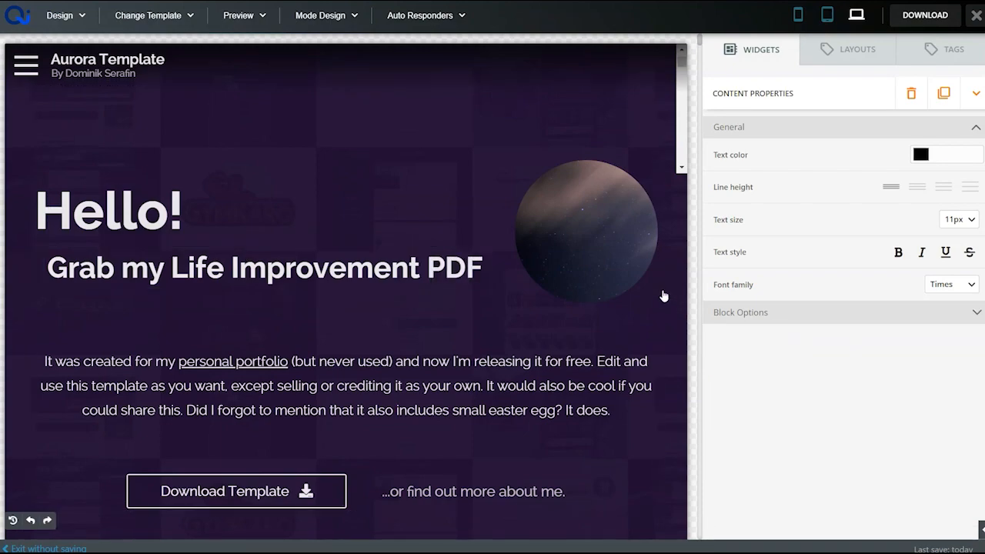
left_click(755, 49)
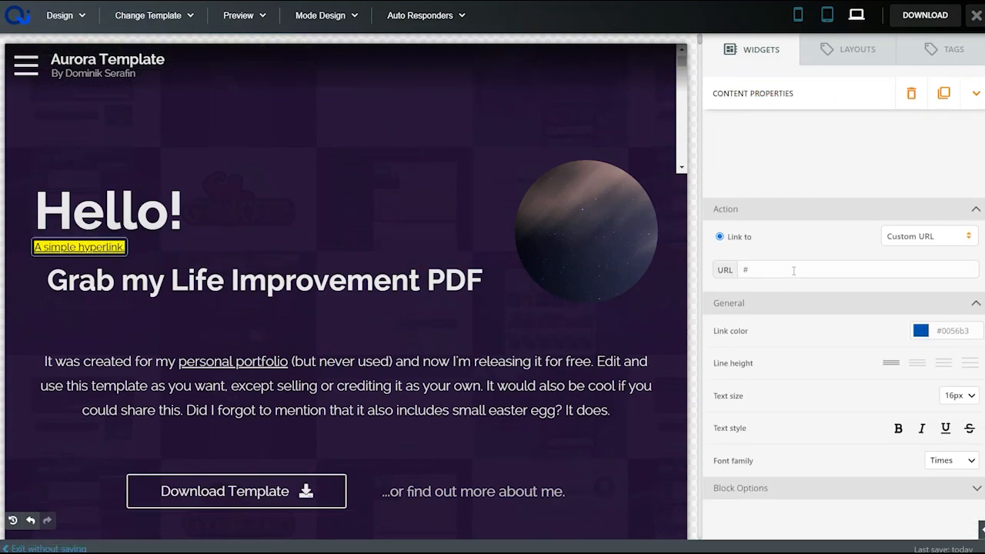
Give the hyperlink the custom URL '#this is my hyper link. com'
left_click(856, 269)
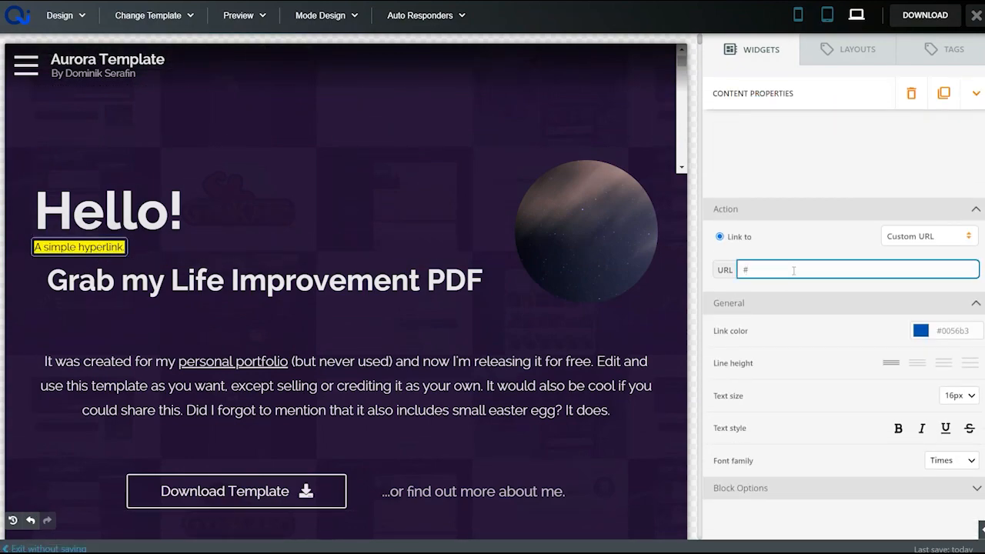
type("this is my")
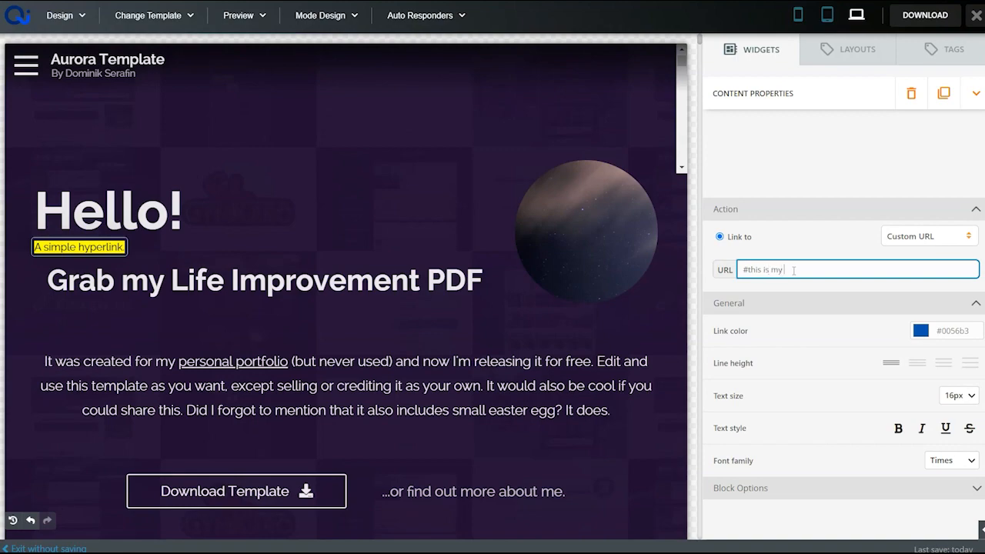
type("hyper lingd")
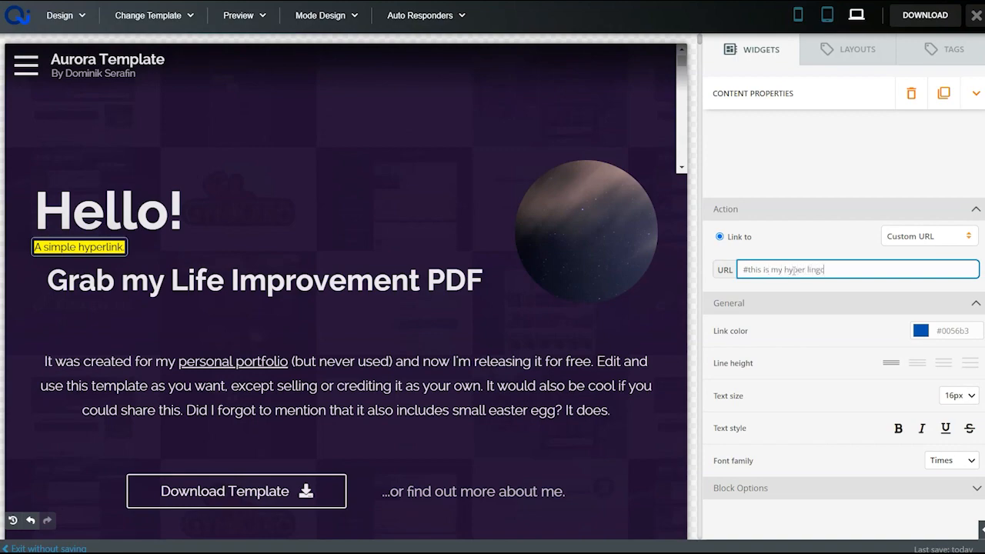
type("link. c")
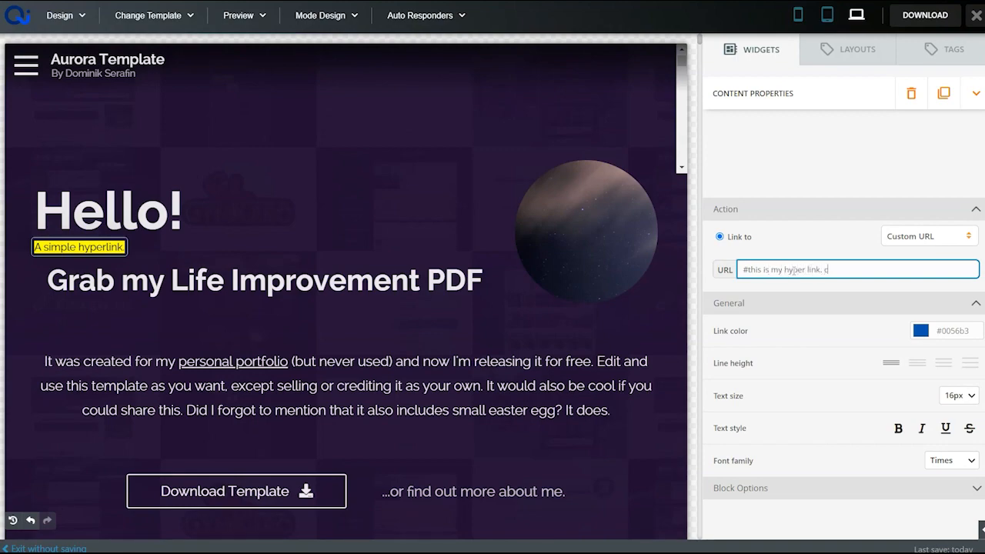
type("om")
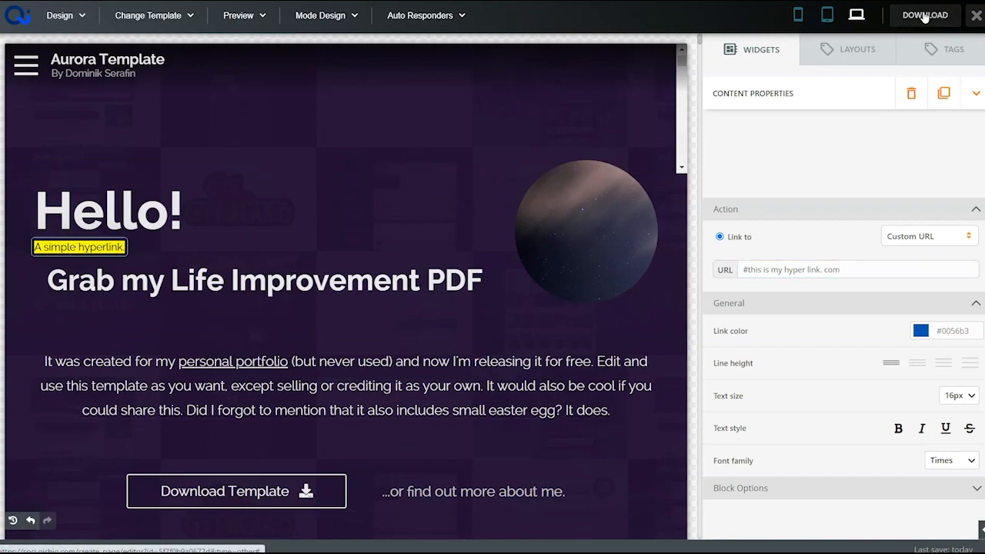
Download the Aurora page, confirming the save before export
left_click(924, 14)
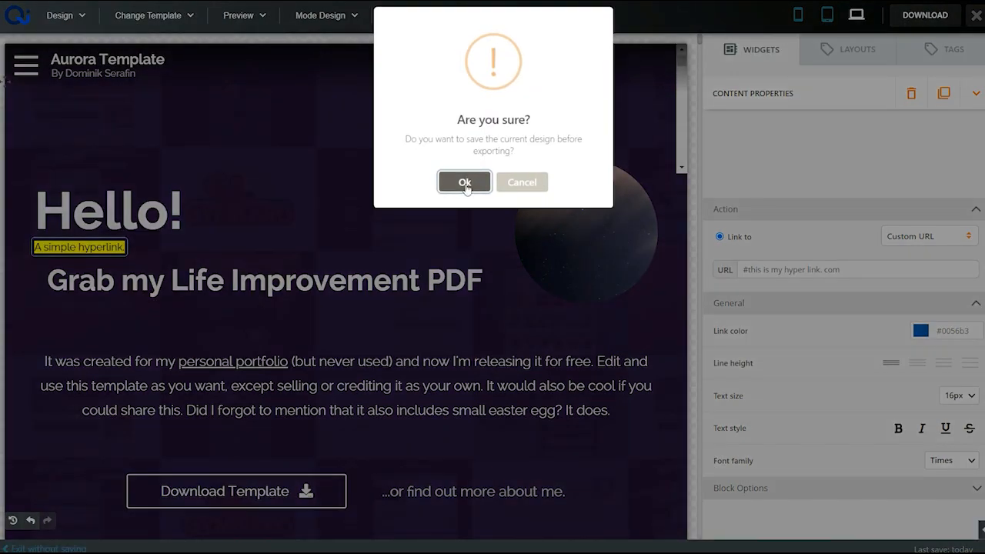
left_click(463, 182)
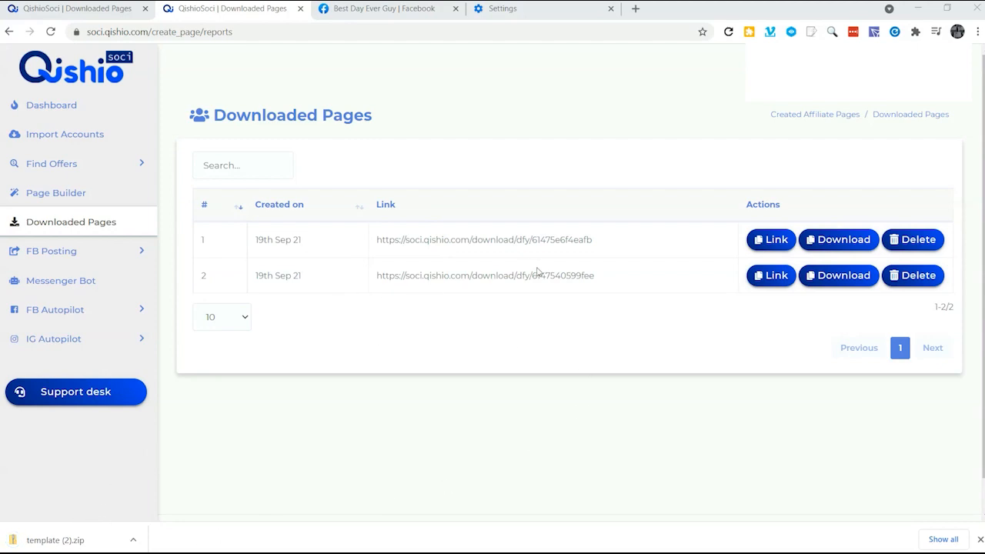
mouse_move(46, 199)
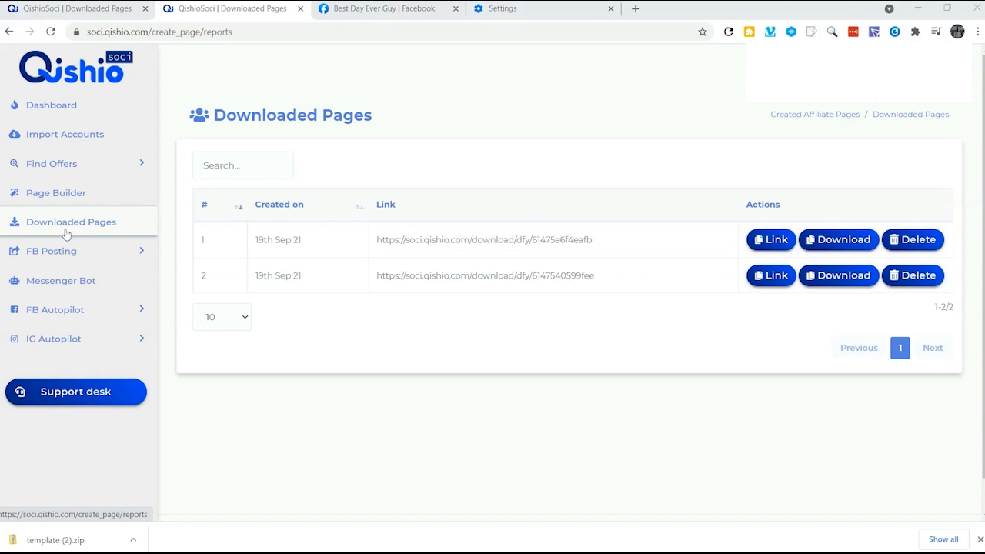
mouse_move(719, 268)
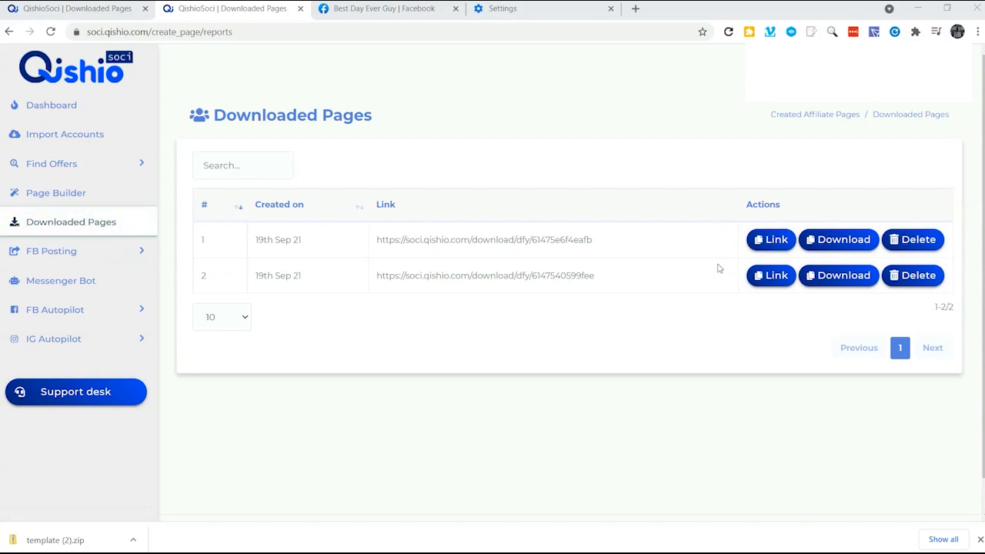
mouse_move(770, 240)
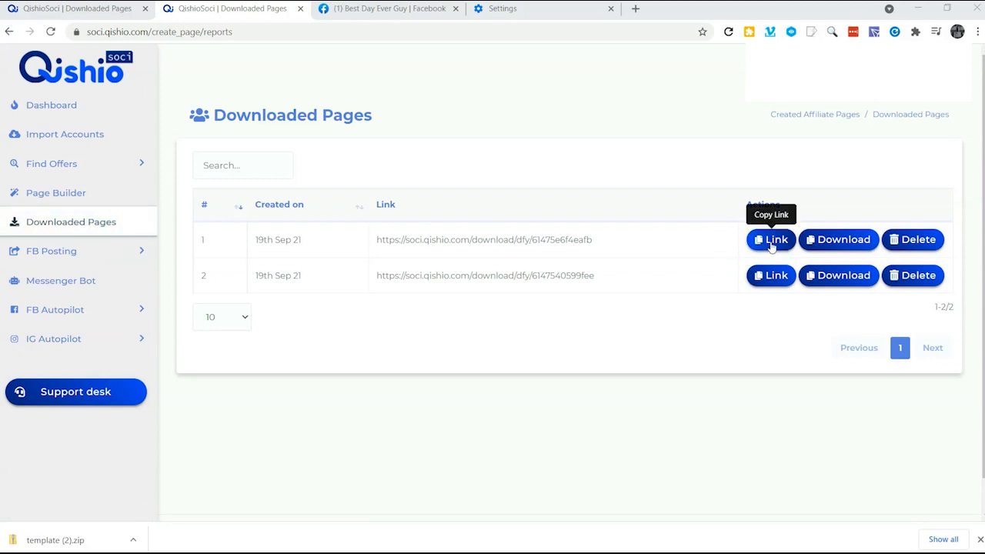
Go full screen, copy the first downloaded page's link, and dismiss the alert
key("F11")
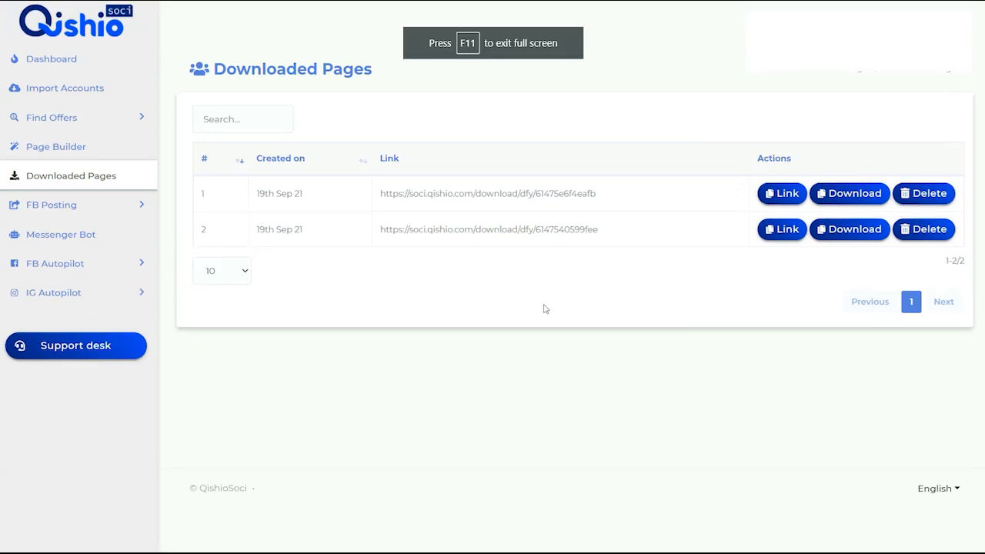
mouse_move(771, 193)
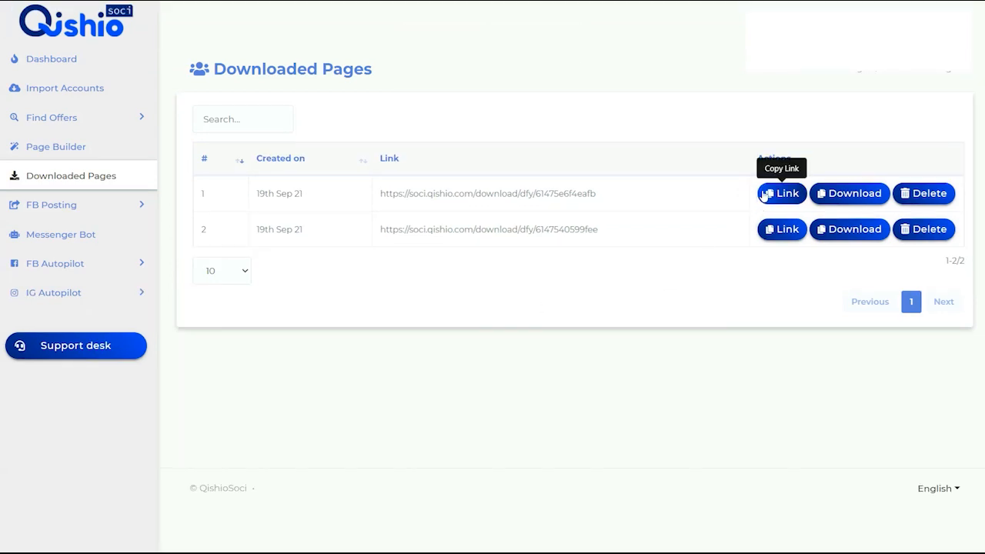
left_click(781, 193)
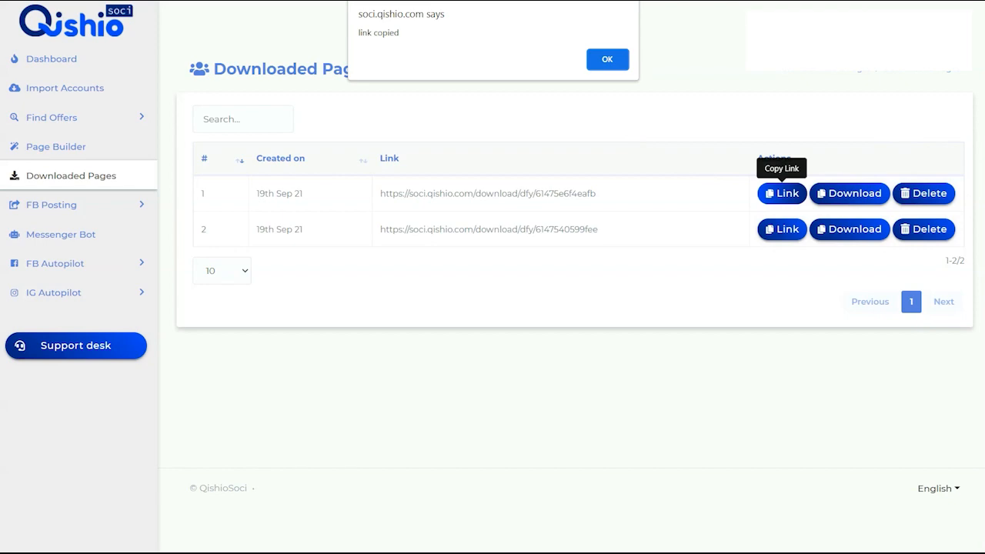
mouse_move(361, 37)
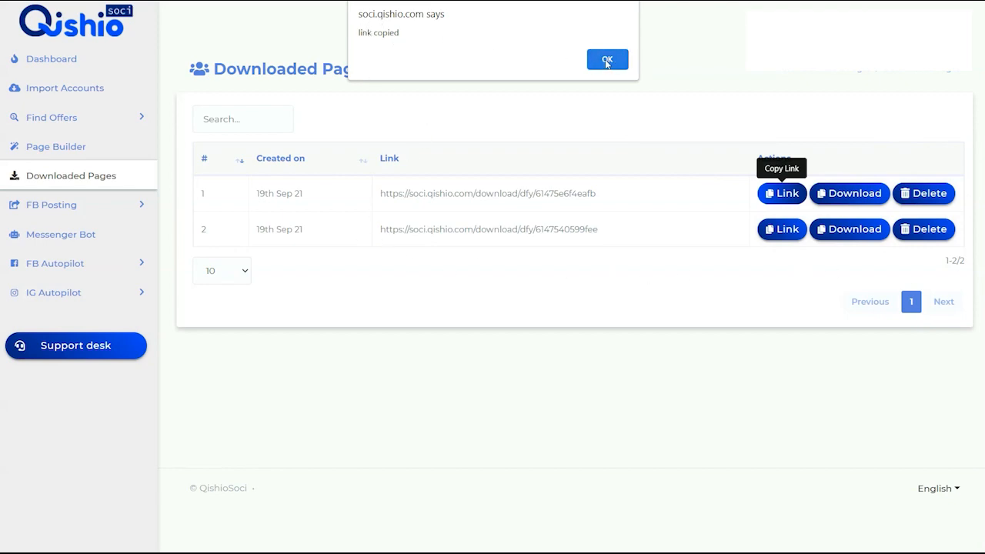
left_click(607, 59)
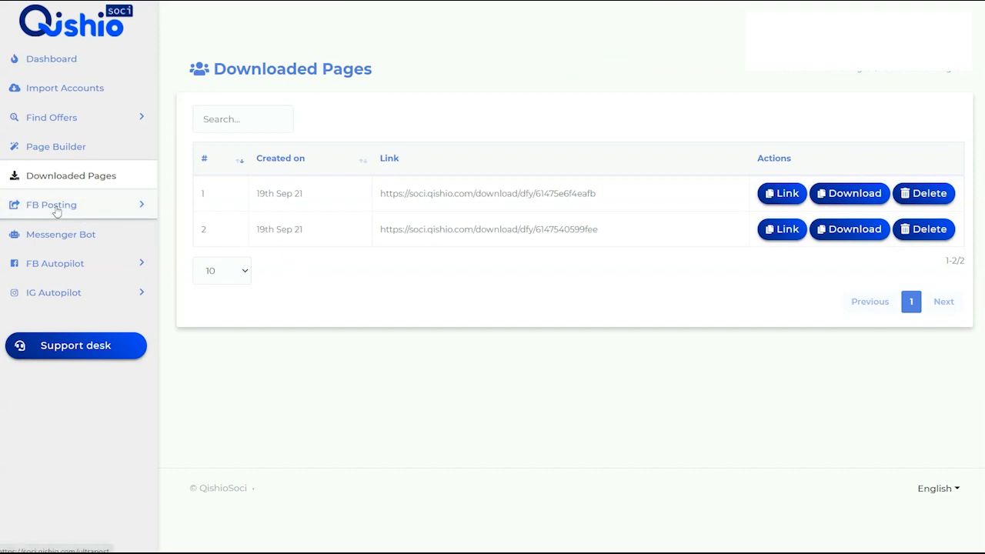
Expand FB Posting and open the empty Multimedia post list
left_click(51, 204)
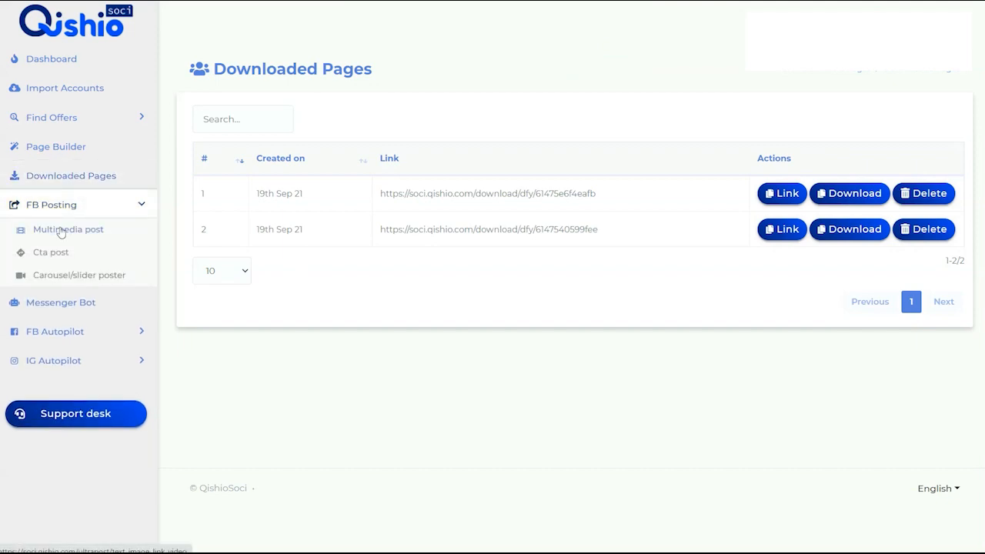
left_click(67, 229)
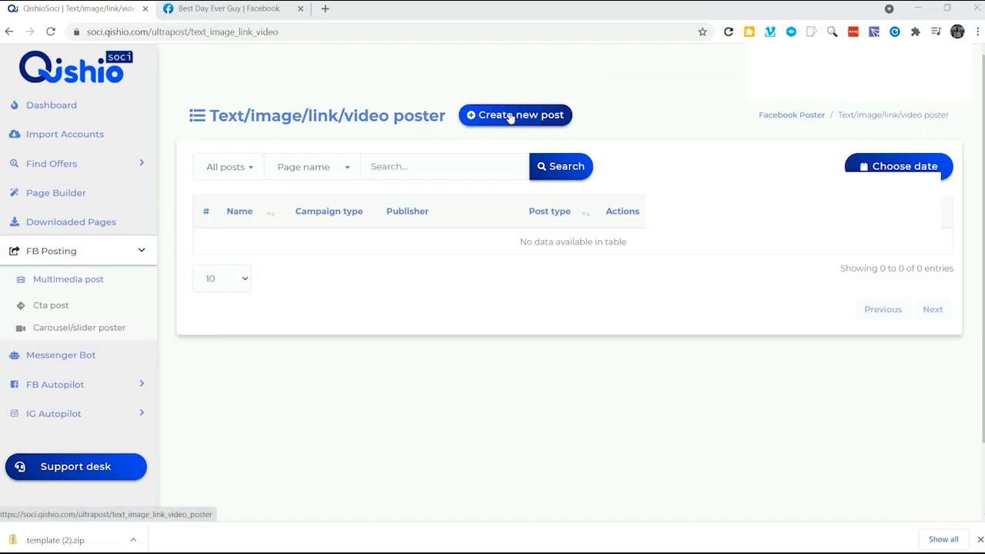
left_click(514, 115)
type("Aurora")
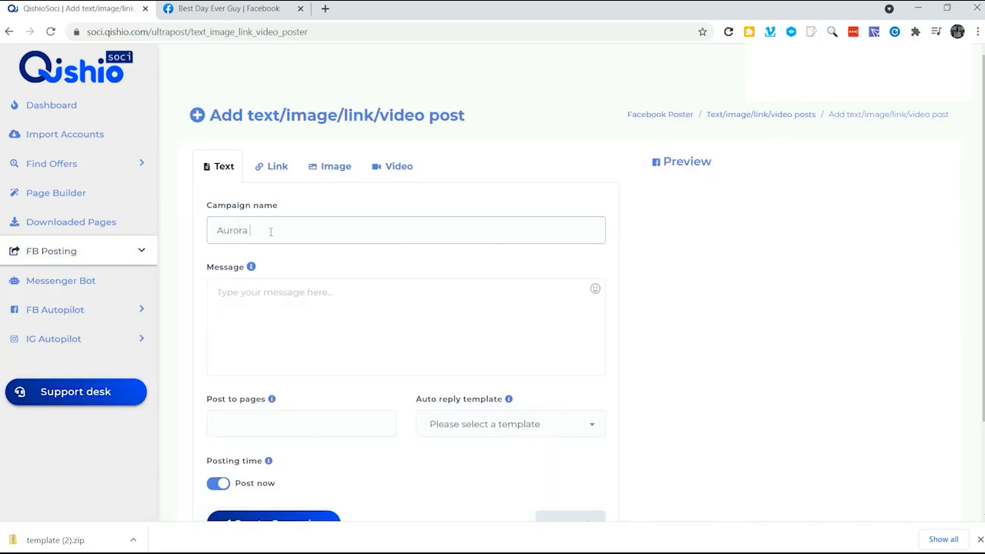
type("Post")
left_click(406, 327)
type("Grab this g")
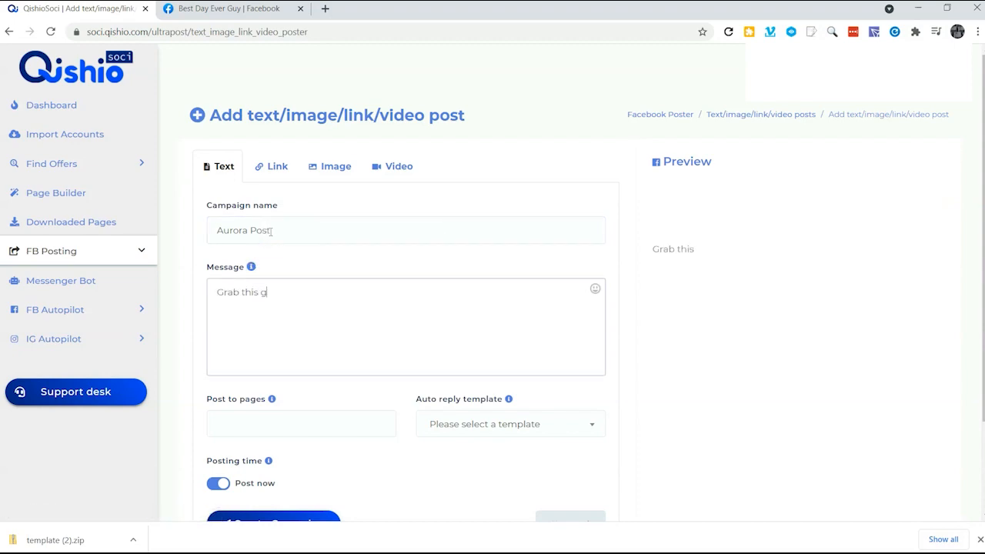
type("reat deal")
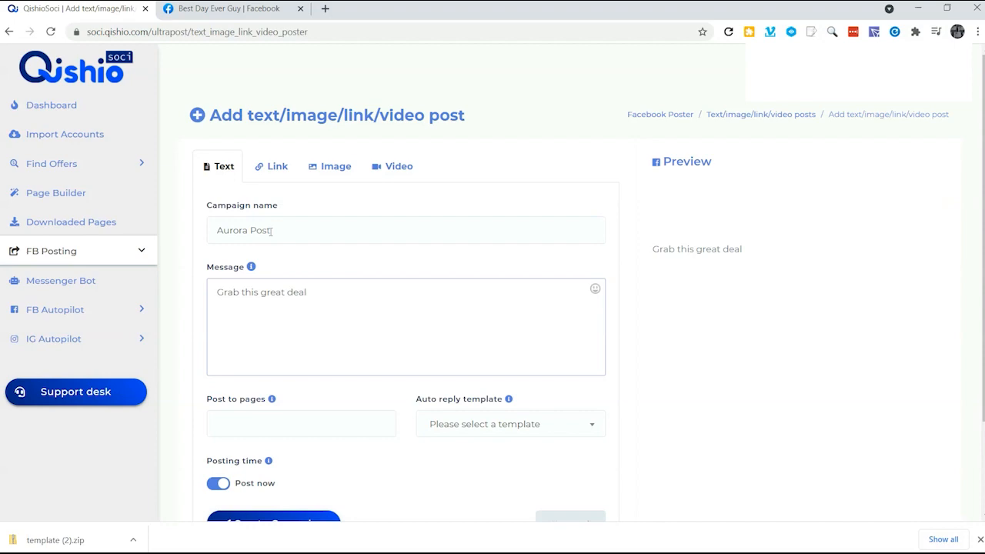
type("https://soci.qishio.com/download/dfy/61475e6f4eafb")
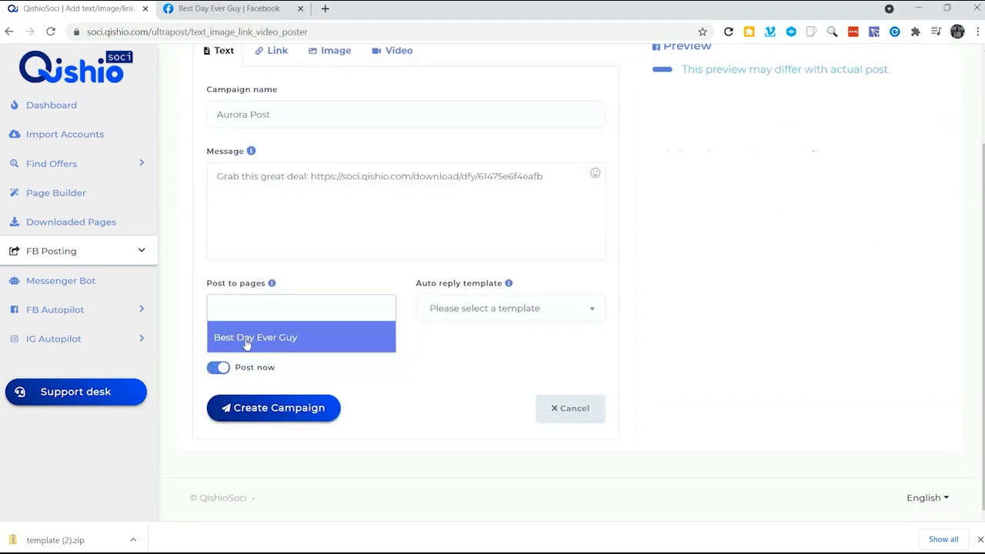
Set the campaign to post immediately and submit it for publishing
left_click(255, 337)
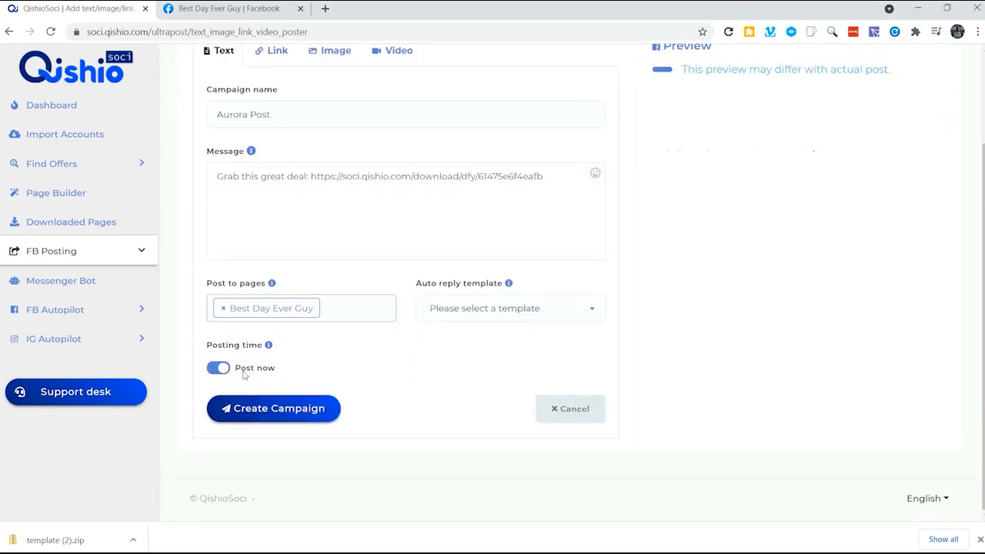
left_click(273, 409)
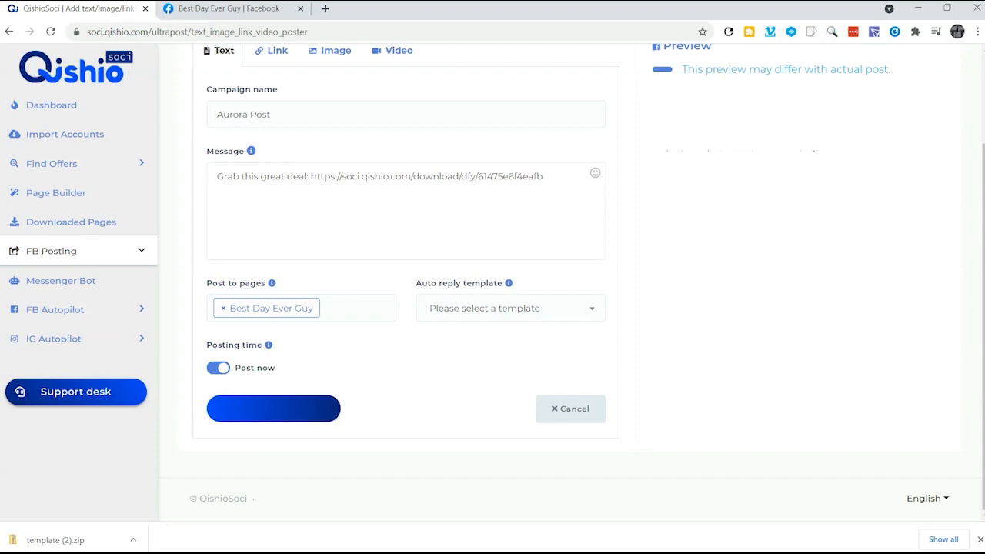
left_click(273, 408)
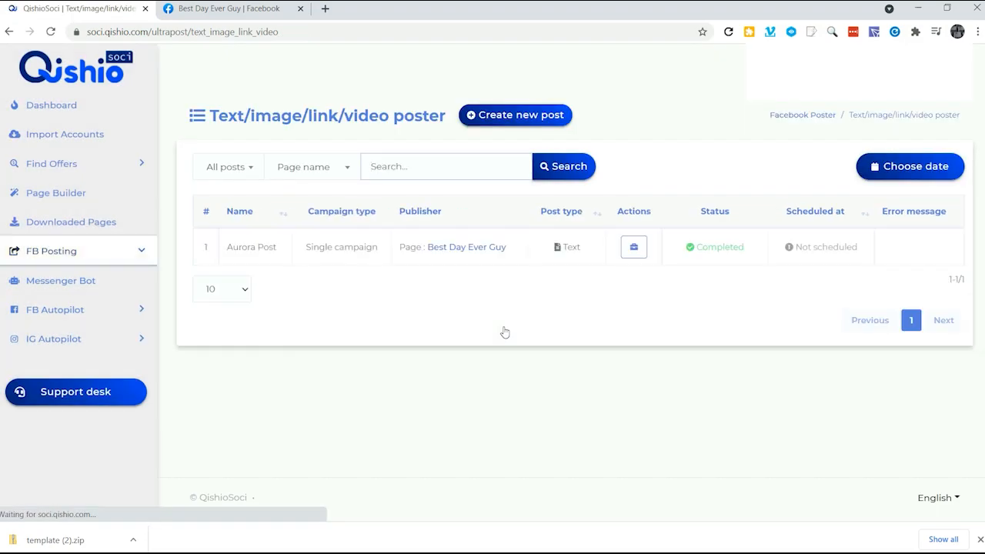
mouse_move(455, 252)
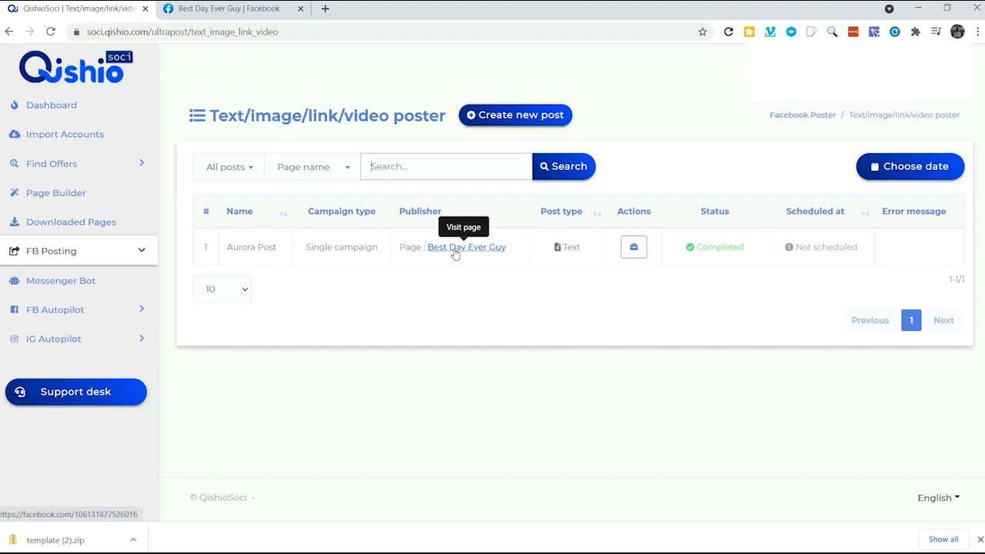
mouse_move(750, 255)
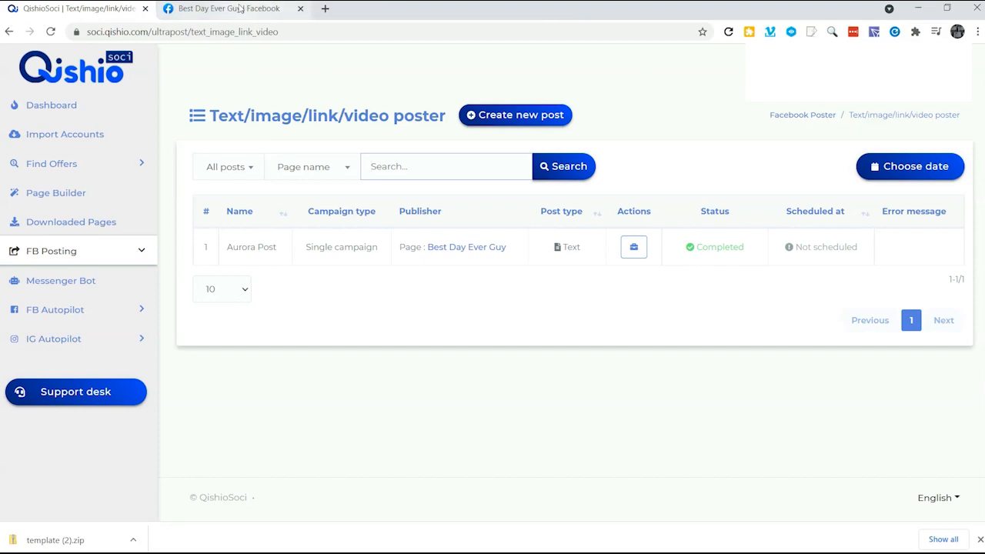
On the Best Day Ever Guy page, follow the soci.qishio.com link to the Aurora Template page
left_click(231, 8)
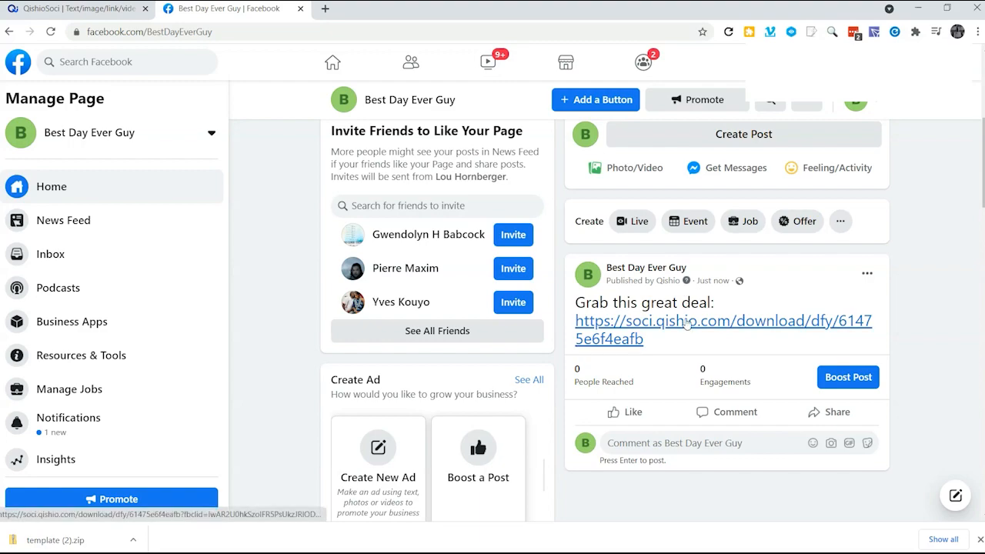
left_click(723, 321)
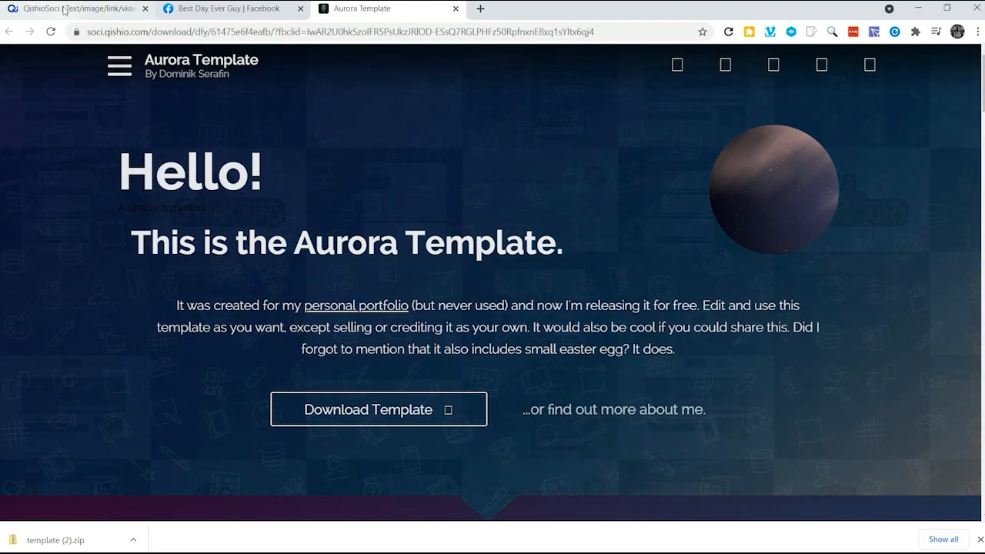
Back in QishioSoci, open Messenger Bot and scroll through its tool cards
left_click(73, 9)
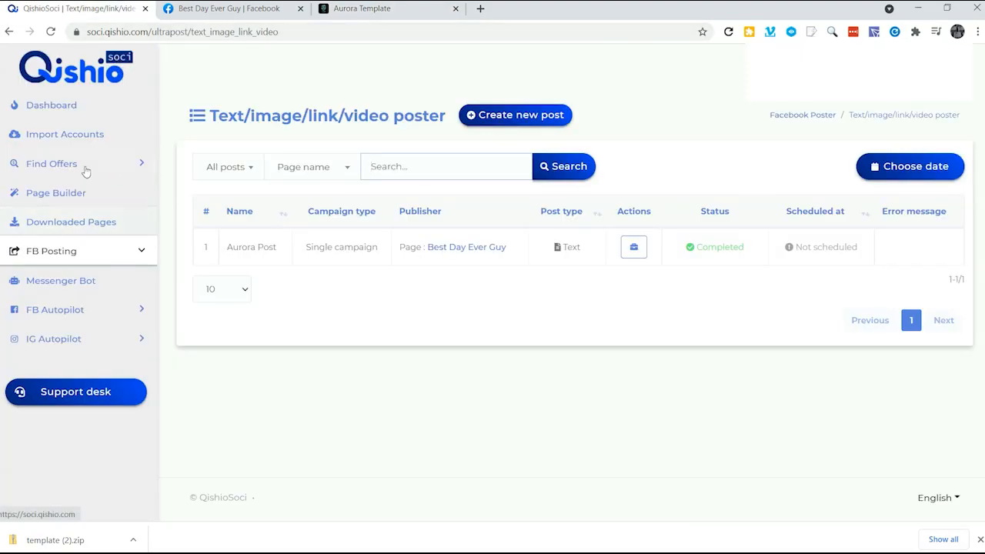
mouse_move(50, 284)
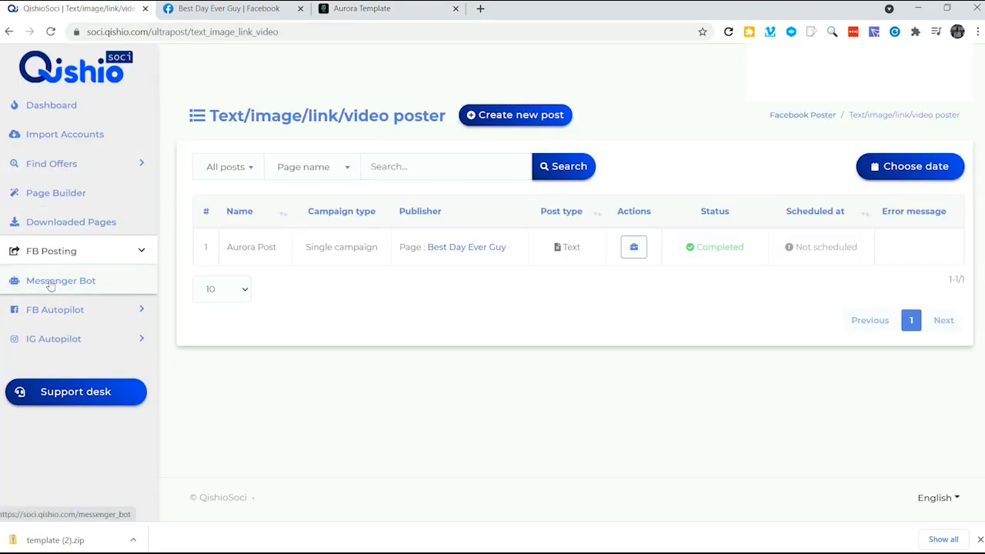
left_click(60, 280)
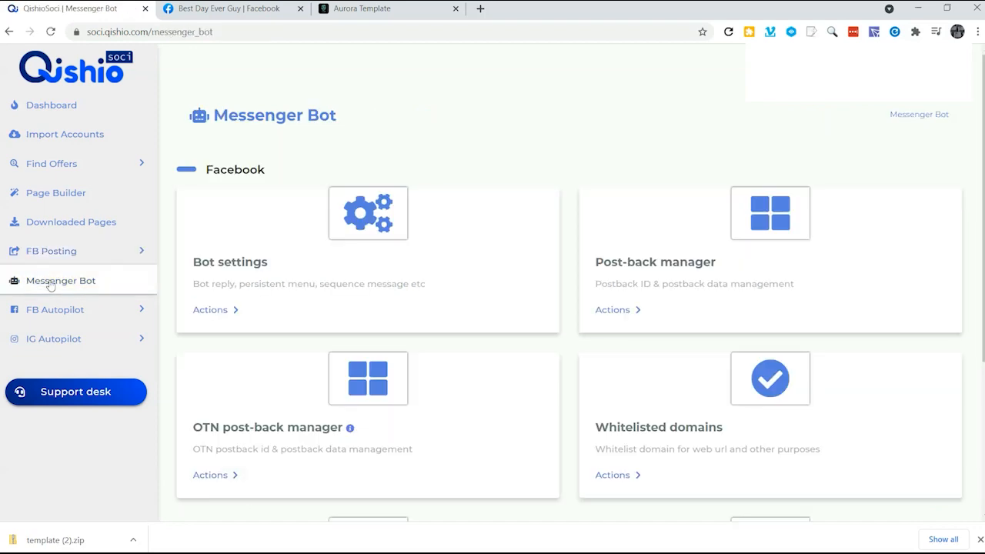
mouse_move(648, 240)
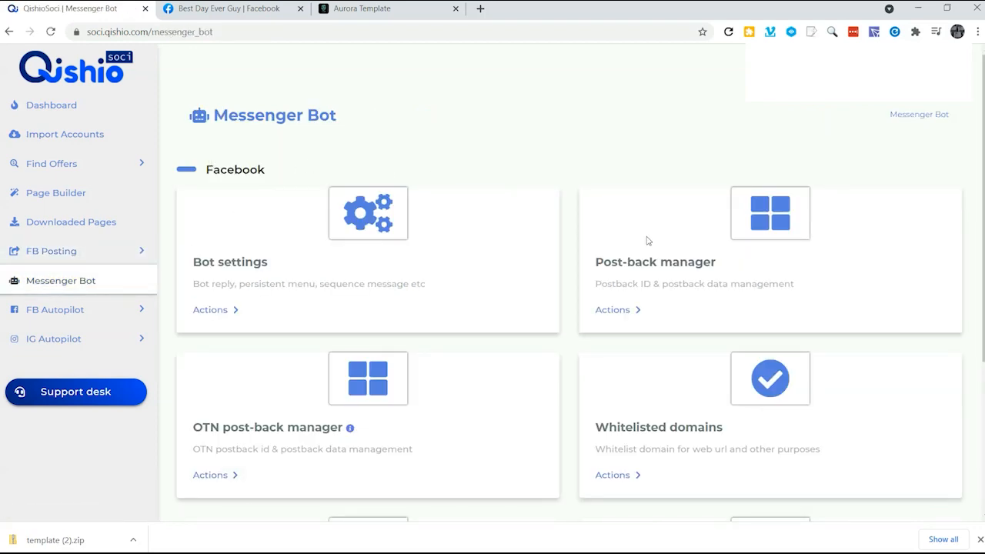
scroll("down", 3)
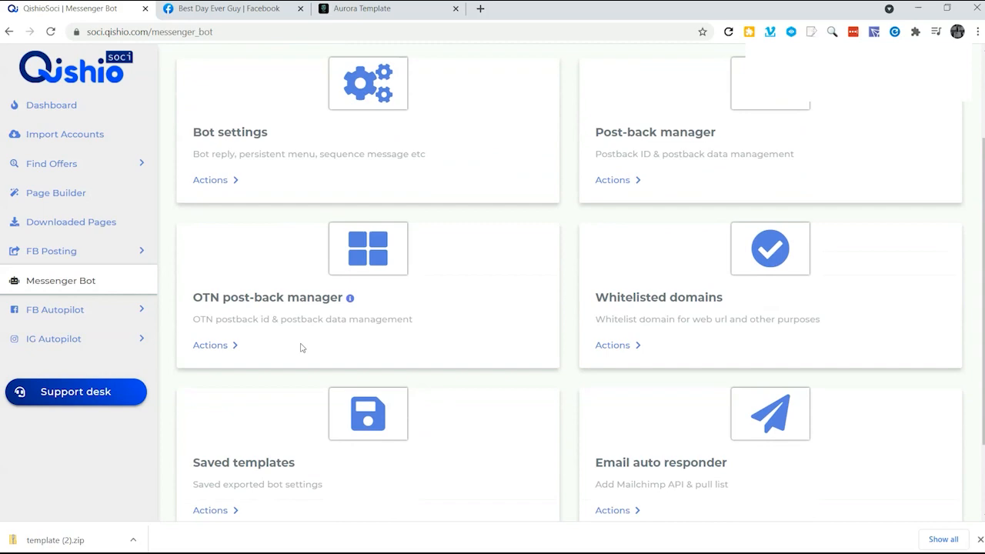
scroll("down", 3)
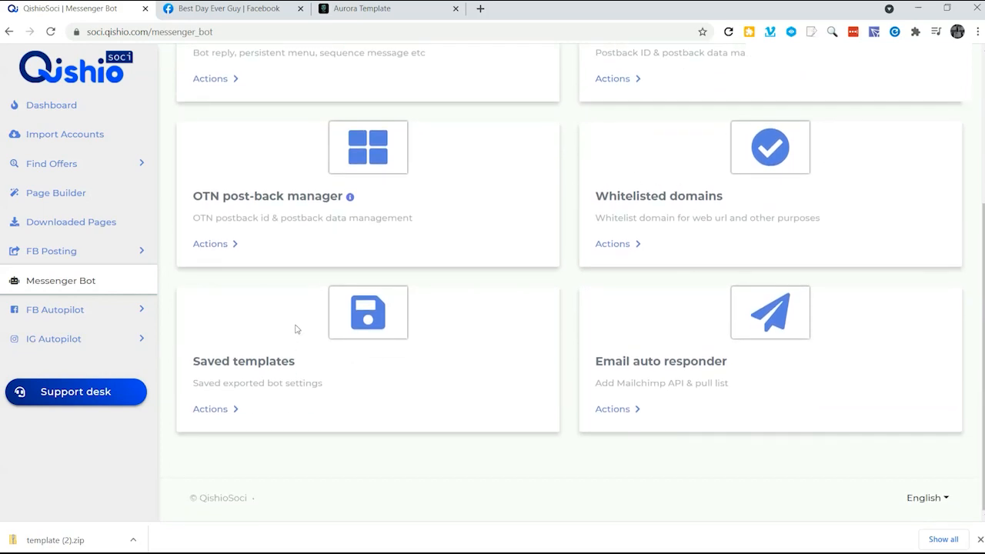
mouse_move(54, 294)
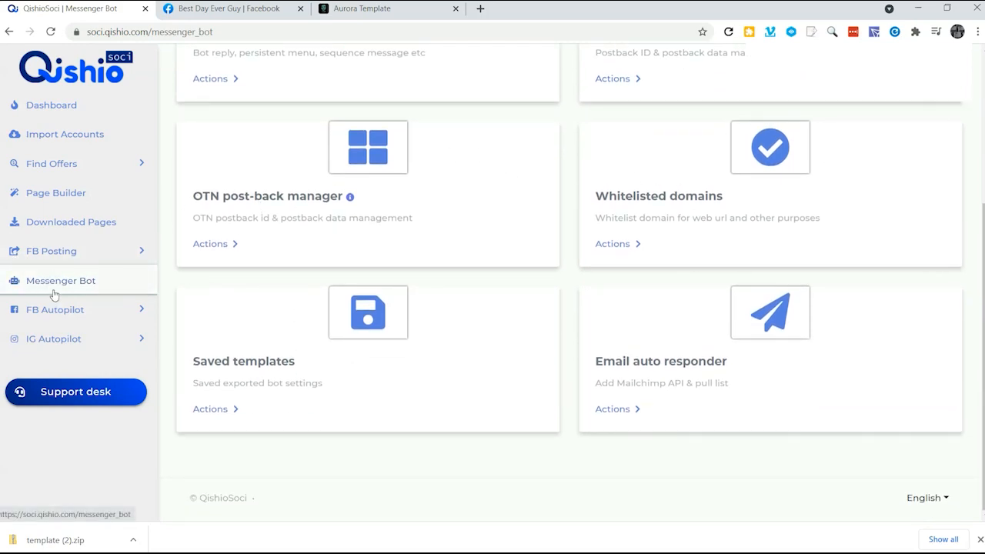
mouse_move(56, 286)
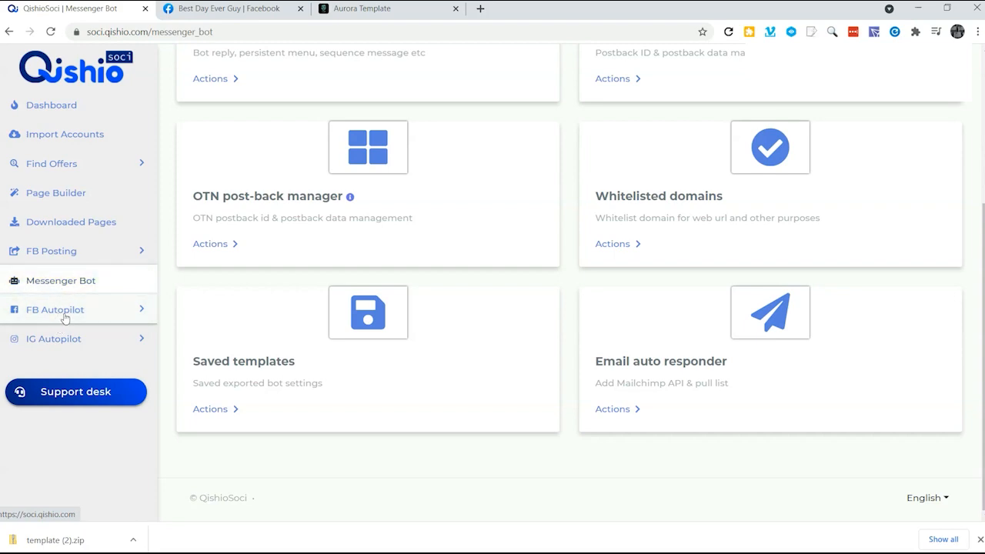
Expand FB Autopilot, open the comment template page, then view the Best Day Ever Guy post
left_click(52, 309)
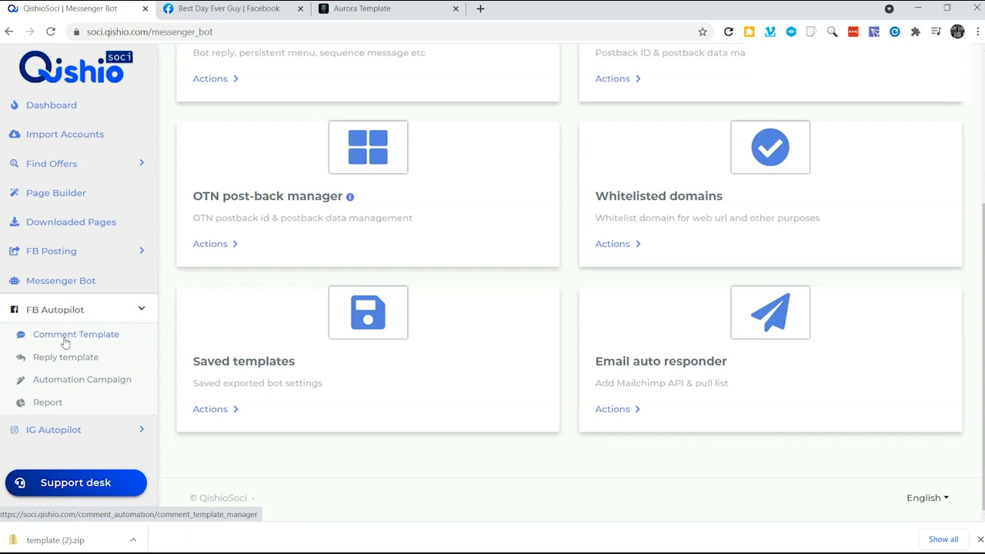
left_click(230, 9)
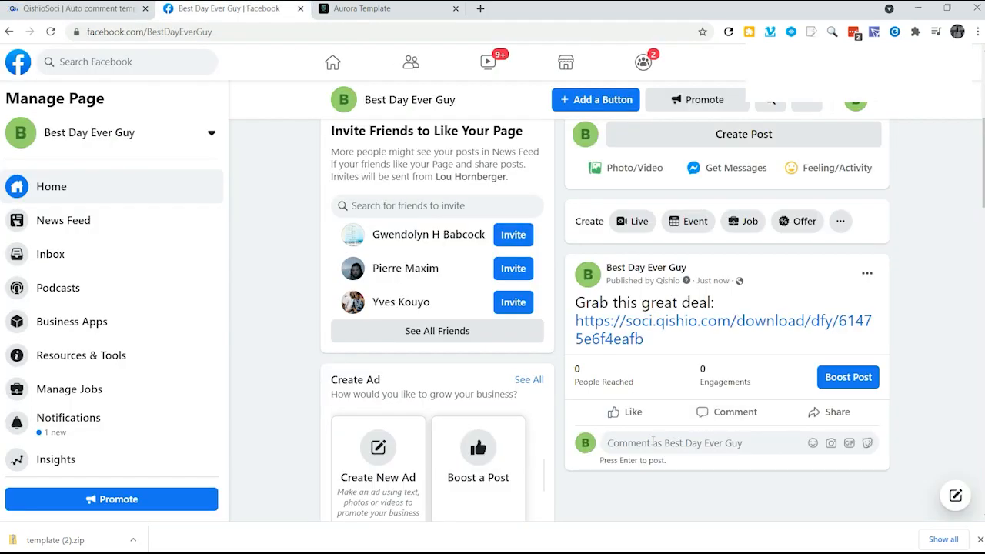
left_click(705, 443)
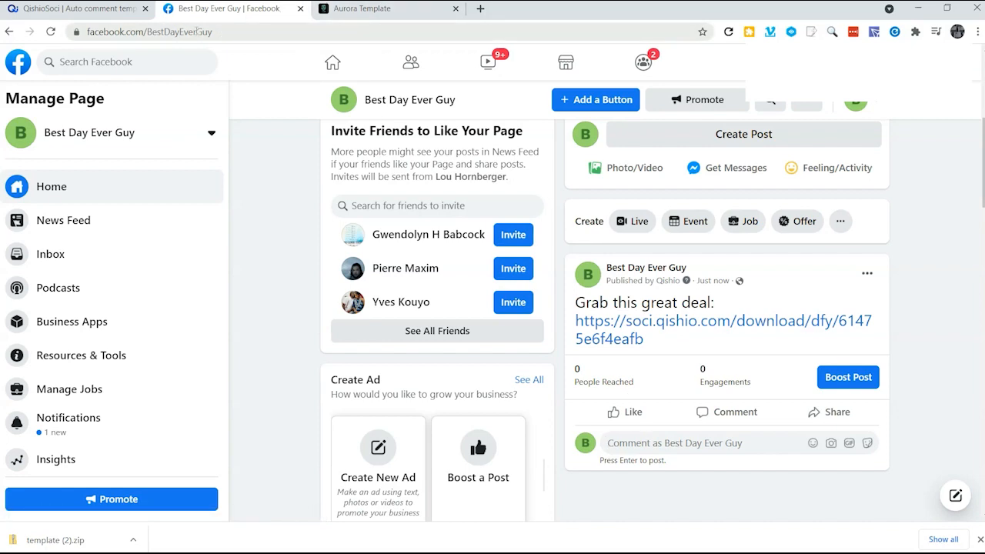
Open the new auto comment template form, then expand the IG Autopilot sidebar options
left_click(77, 12)
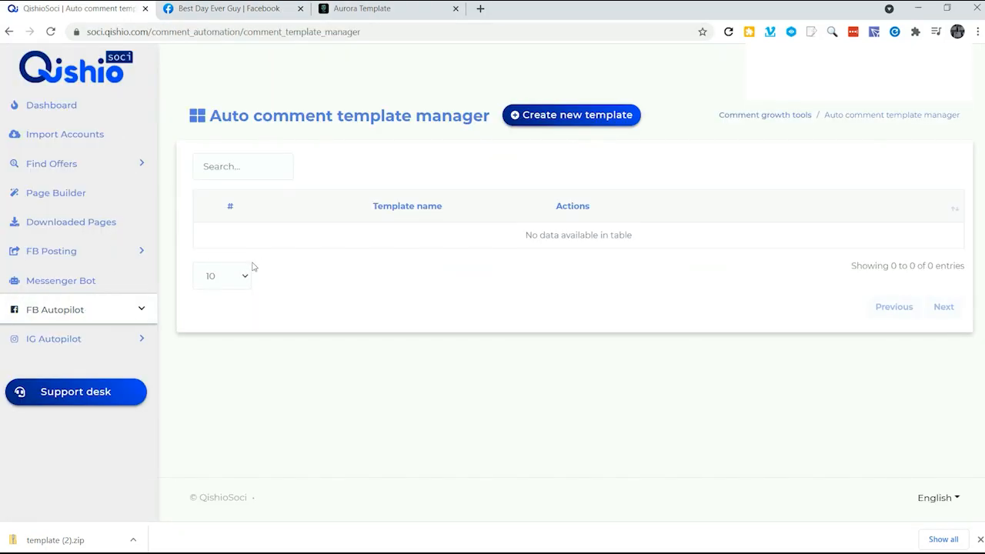
mouse_move(569, 137)
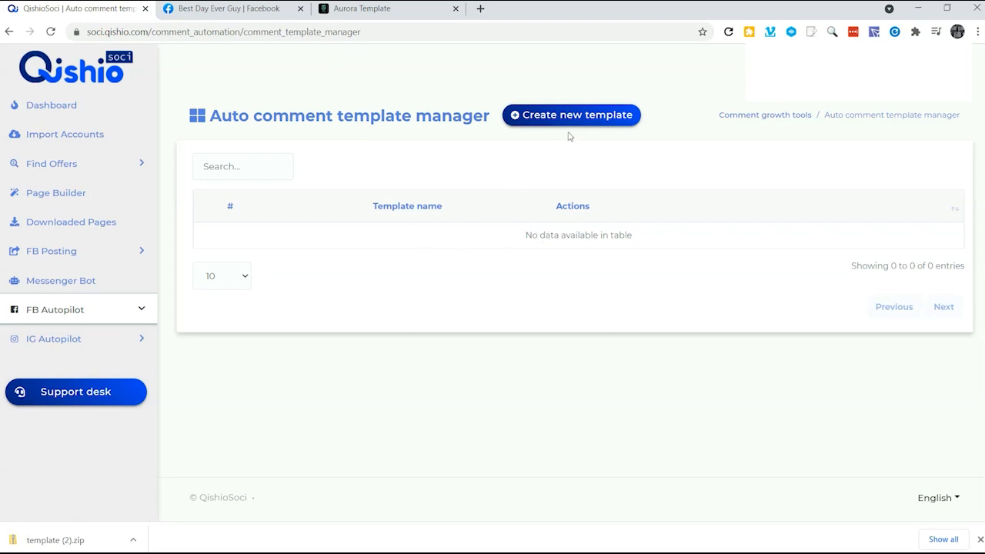
left_click(571, 114)
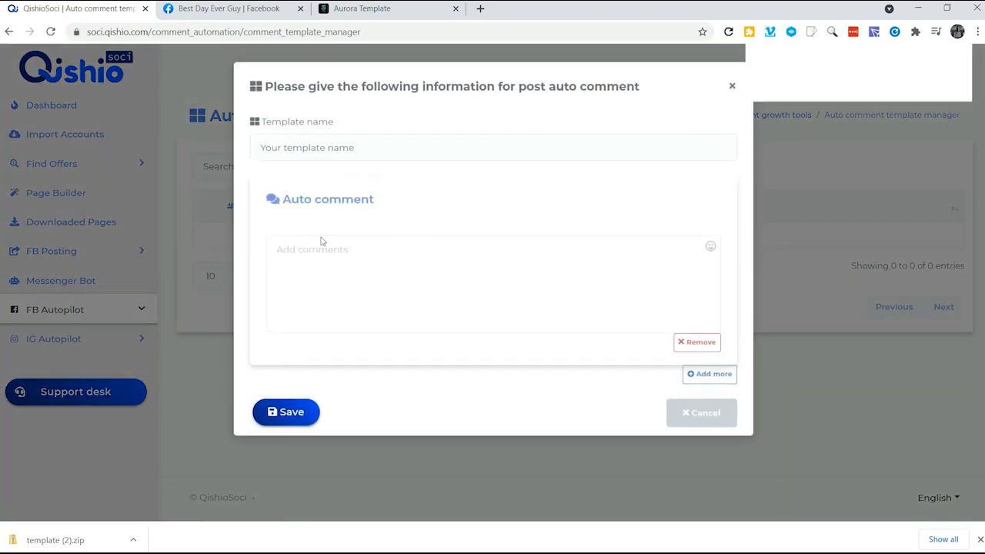
mouse_move(406, 416)
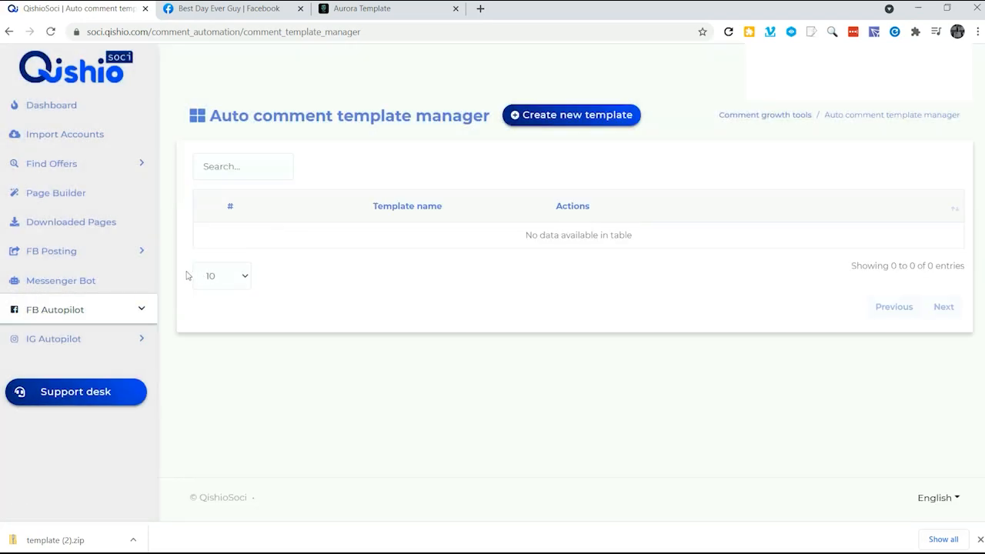
left_click(51, 338)
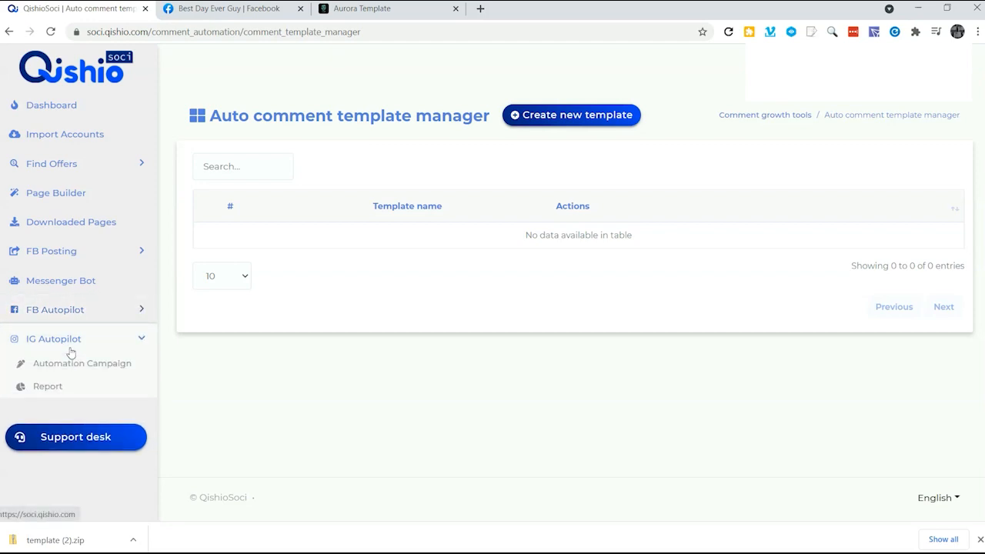